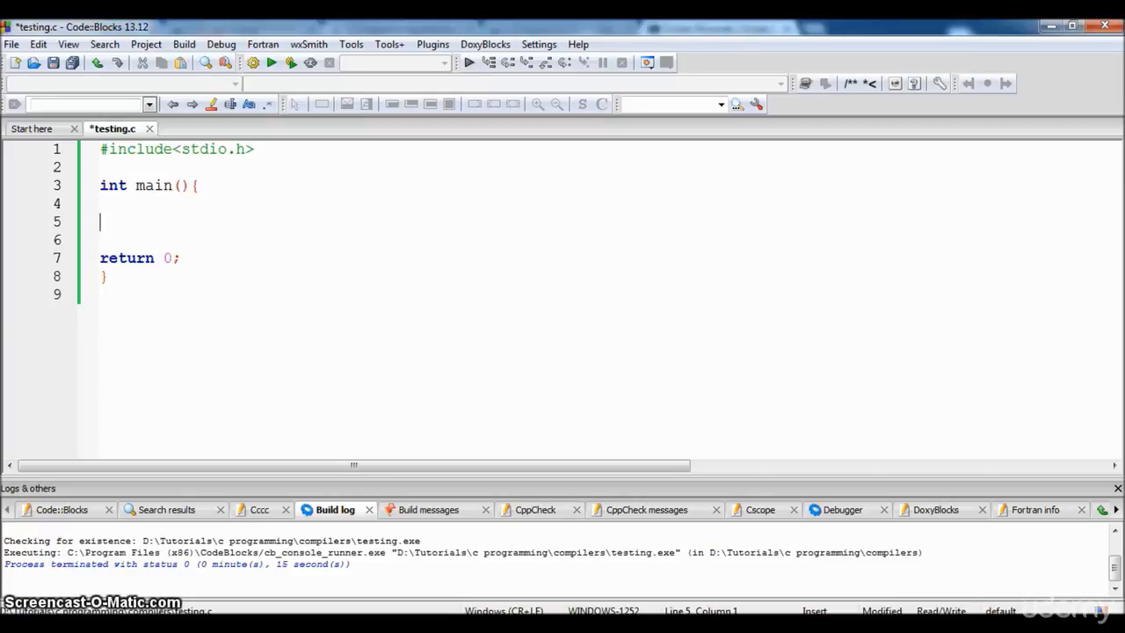
# Step: Declare char first_name[10]; and char last_name[10]; on separate lines inside main
pyautogui.write('char firs')
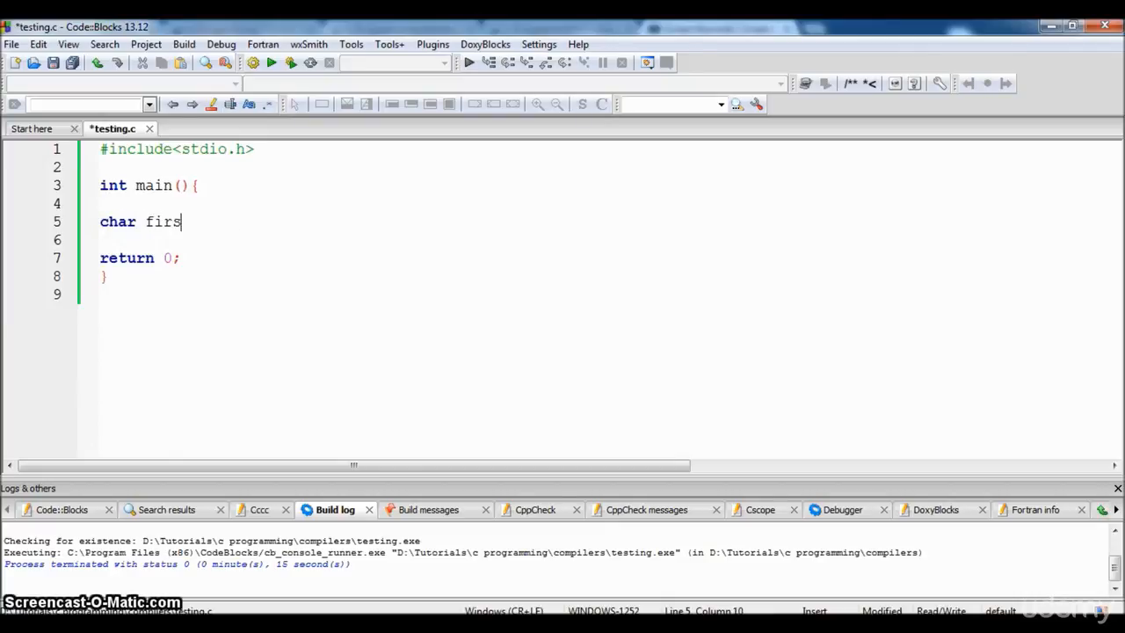
pyautogui.write('t_na')
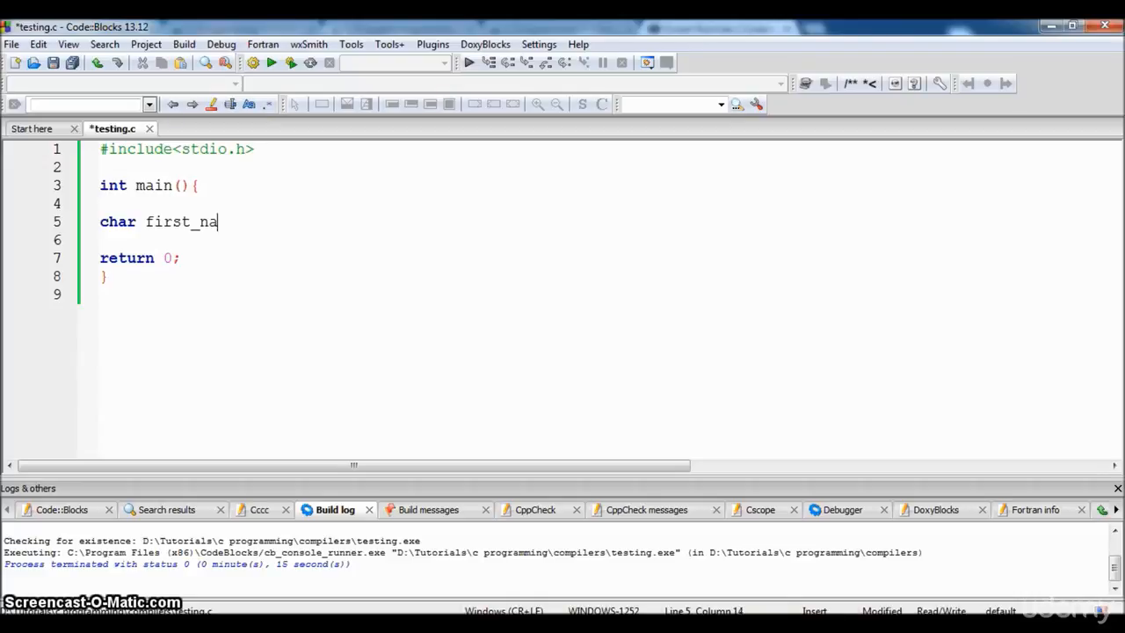
pyautogui.write('me[]')
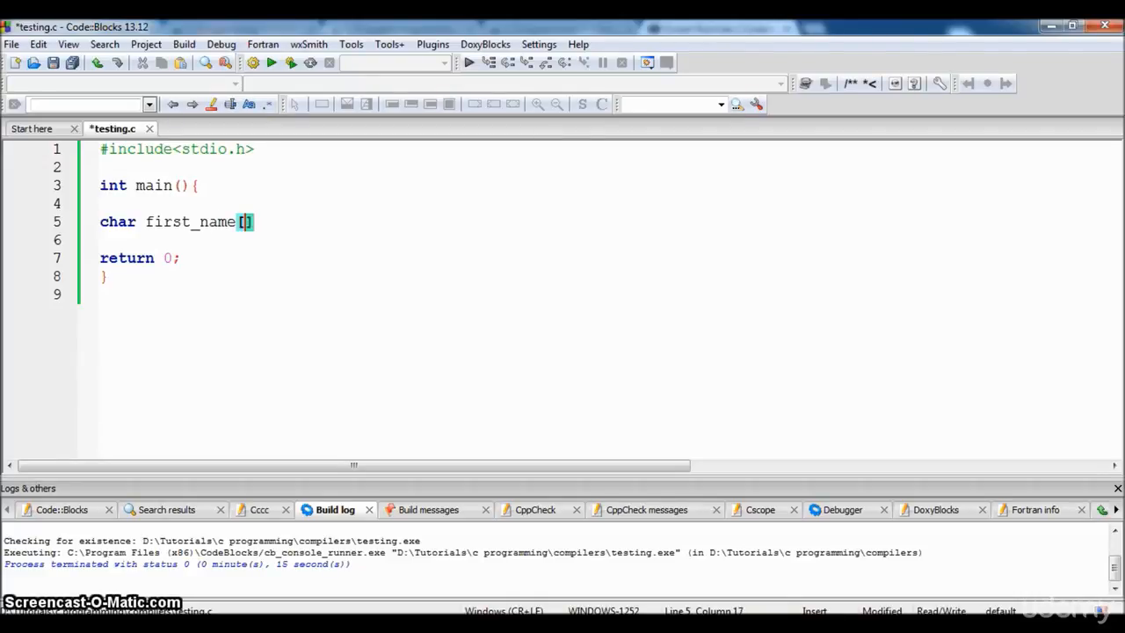
pyautogui.write('10')
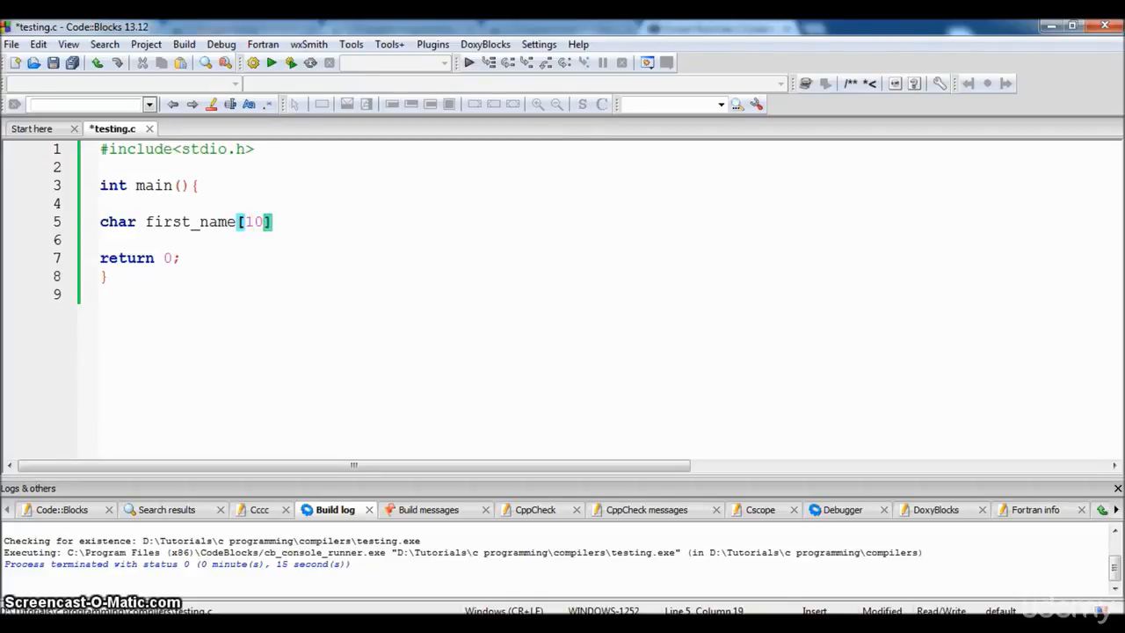
pyautogui.write(';')
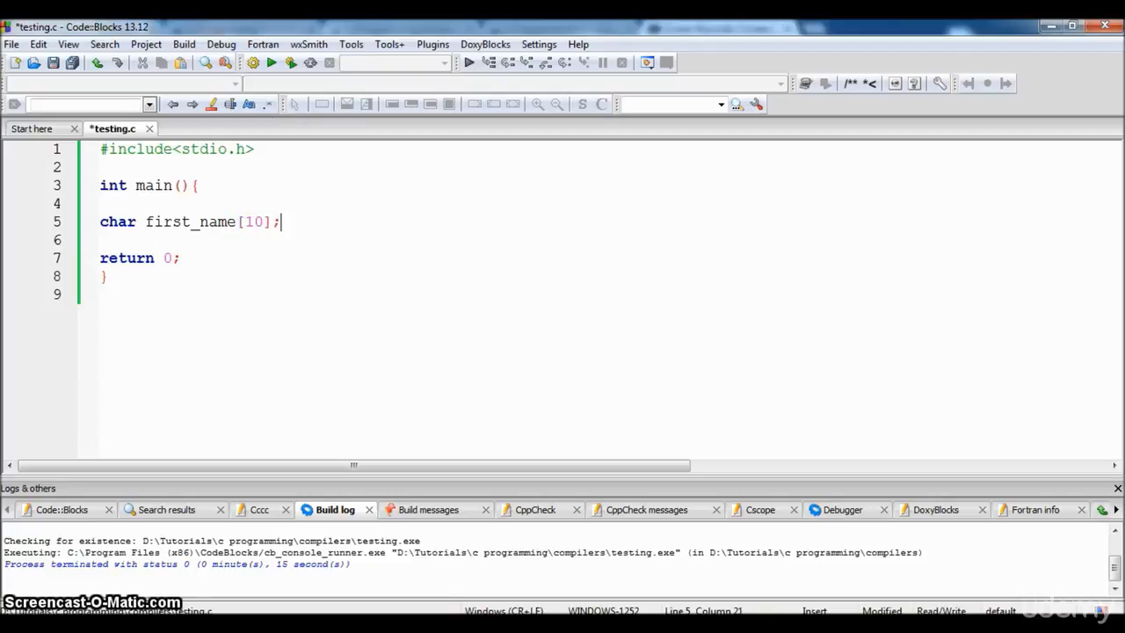
pyautogui.write('char')
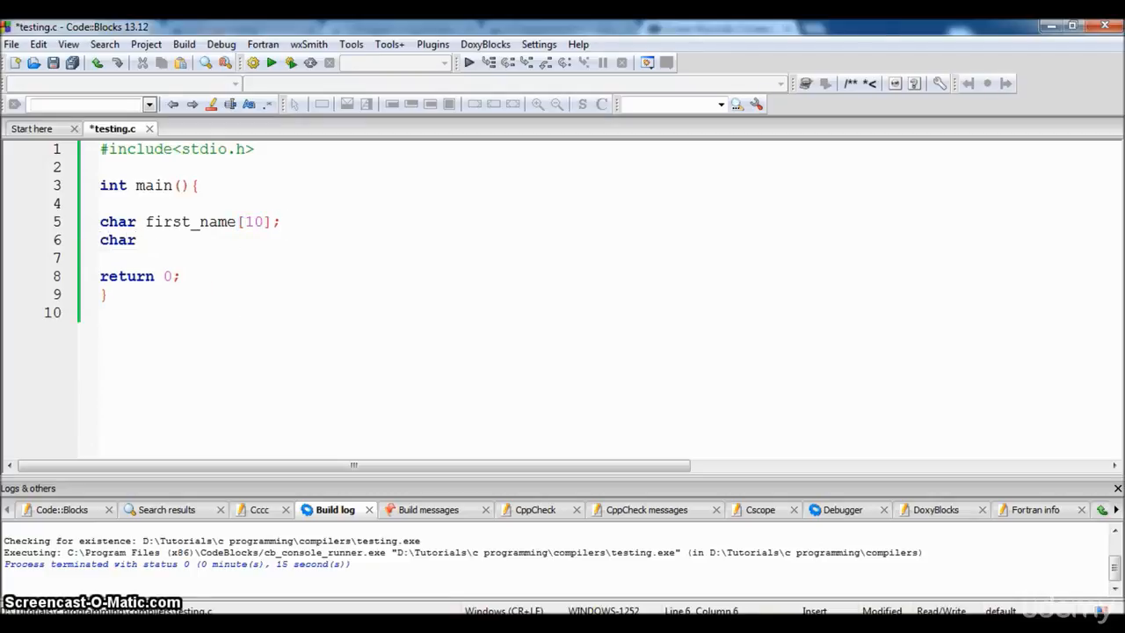
pyautogui.write('last_na')
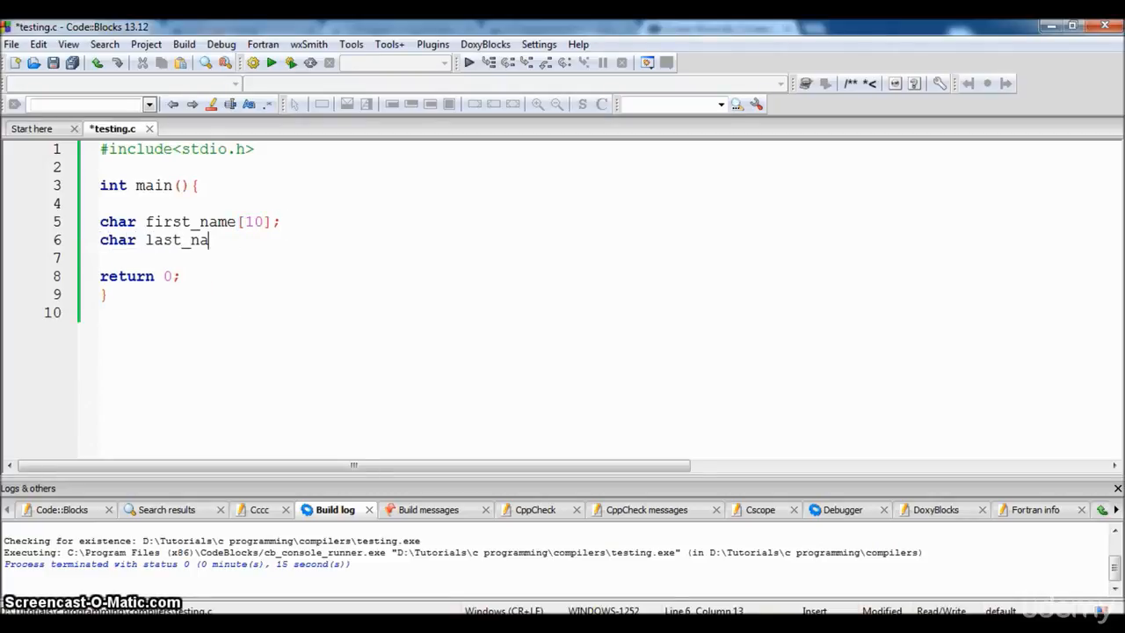
pyautogui.write('me')
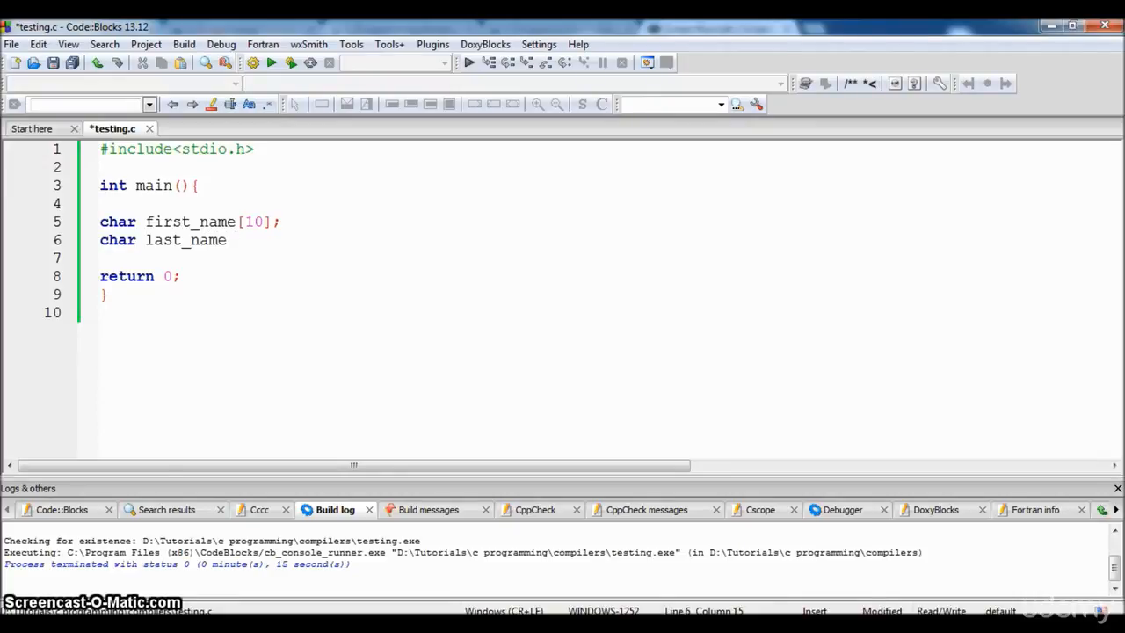
pyautogui.write('[]')
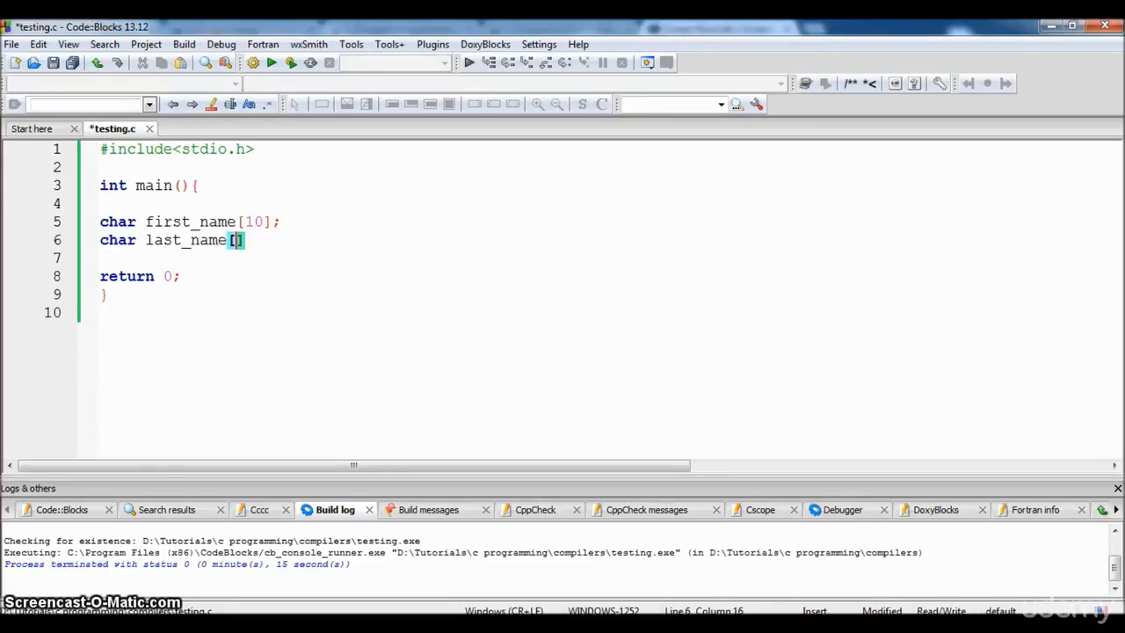
pyautogui.write('10')
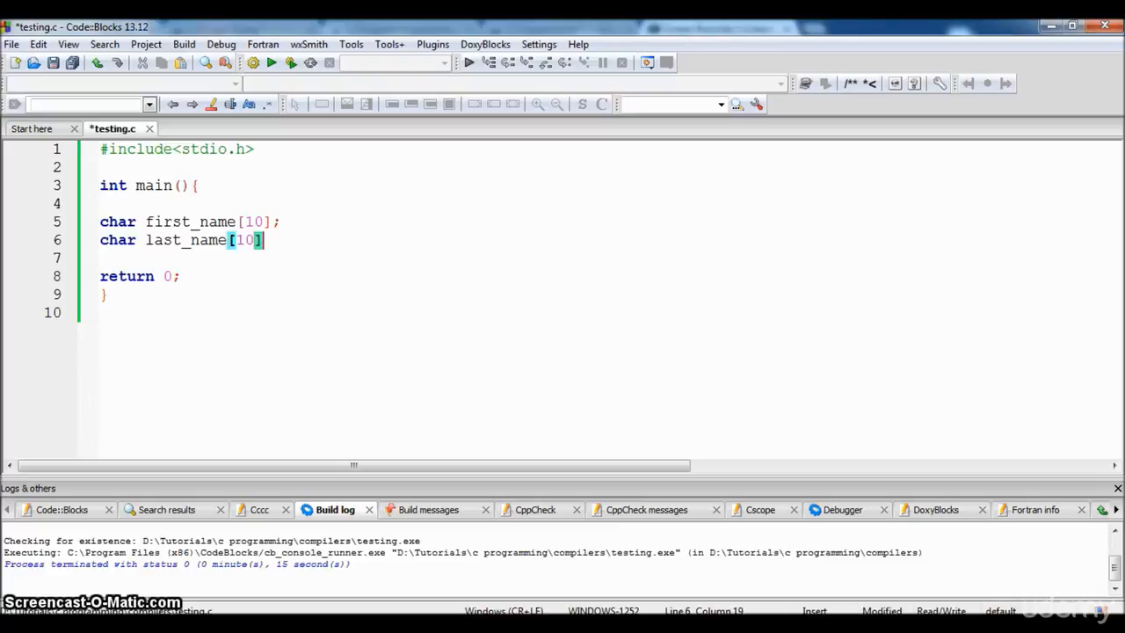
pyautogui.write(';')
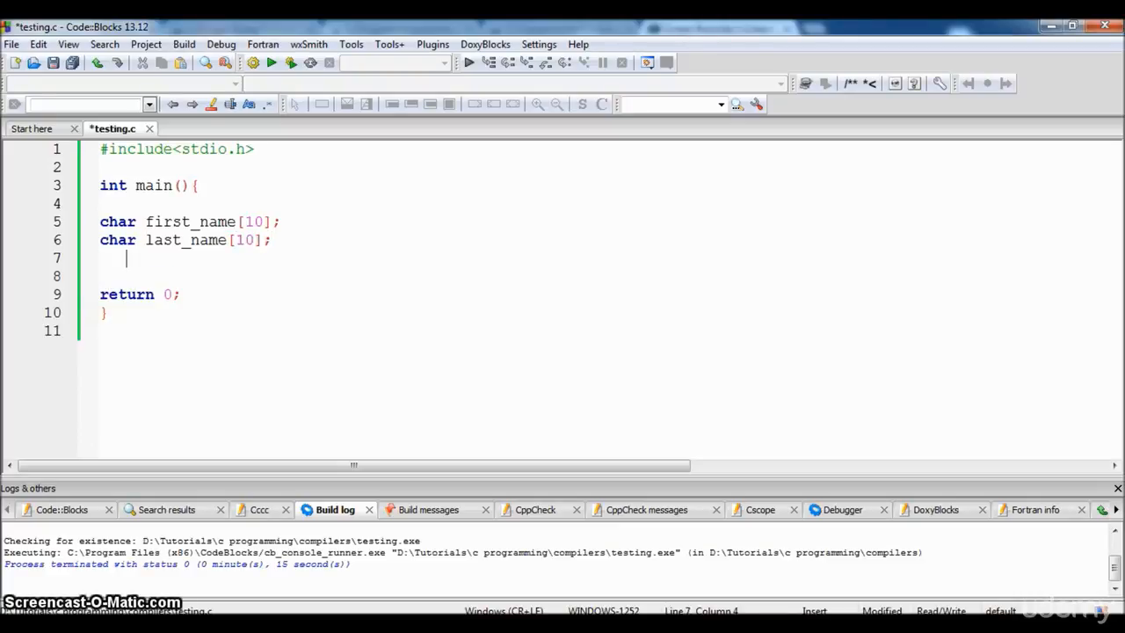
# Step: Add printf("Enter the first name\n"); on a new line below the declarations
pyautogui.press('Enter')
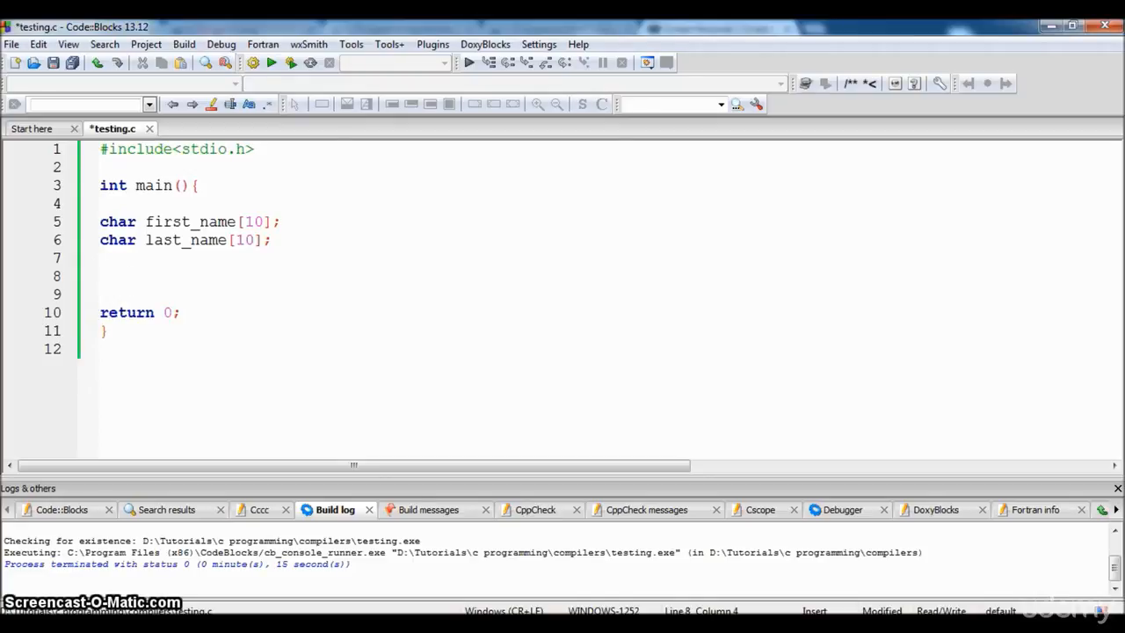
pyautogui.write('p')
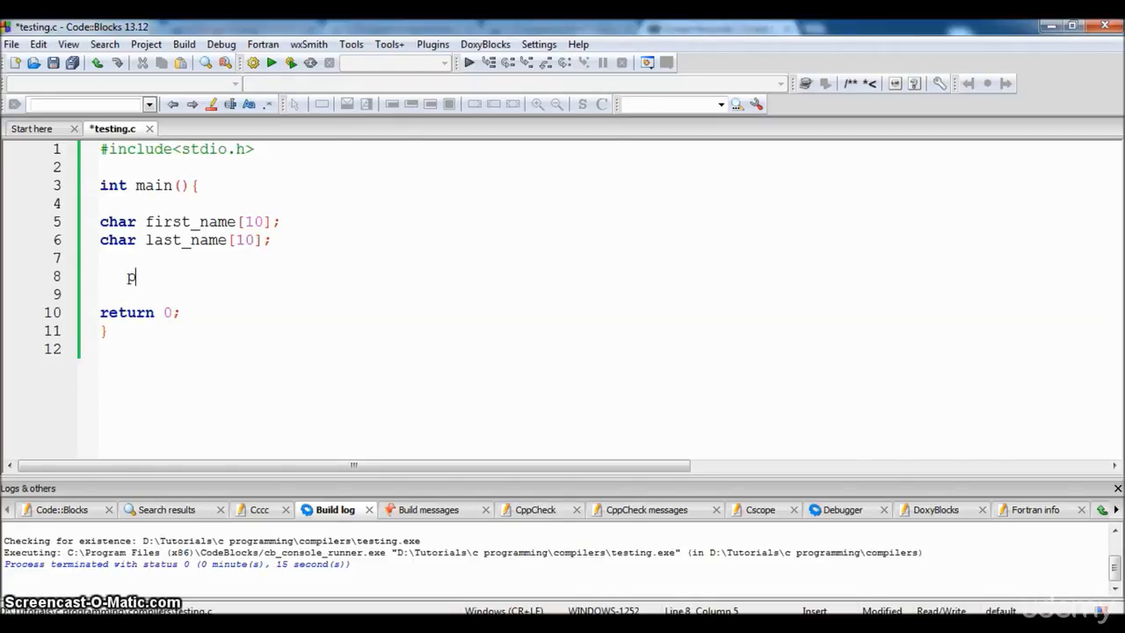
pyautogui.write('rintf')
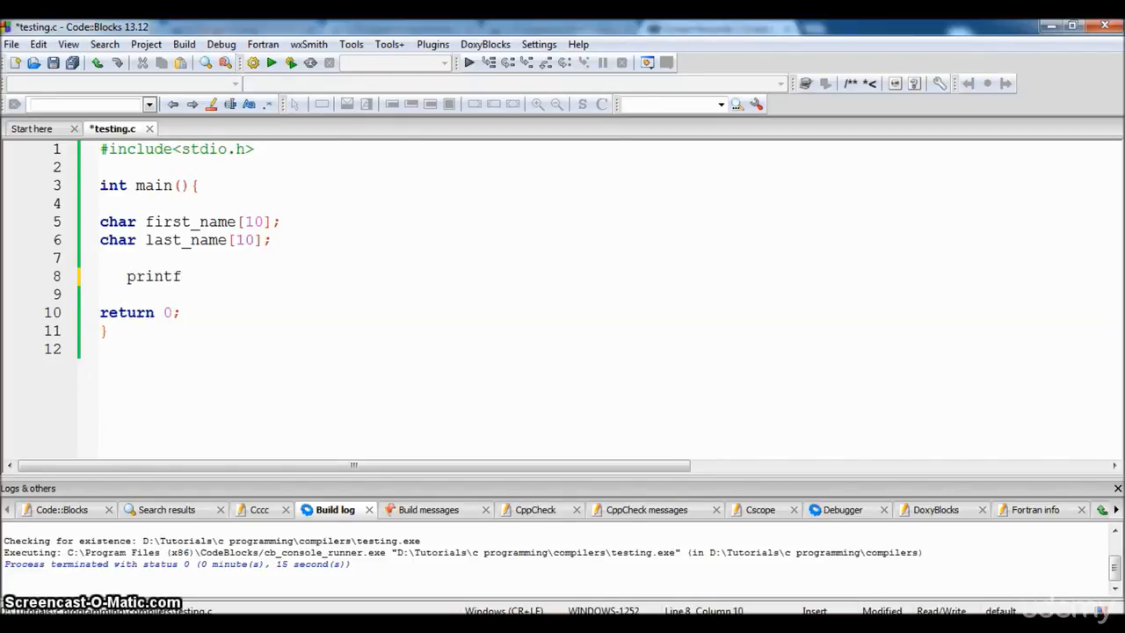
pyautogui.write('("")')
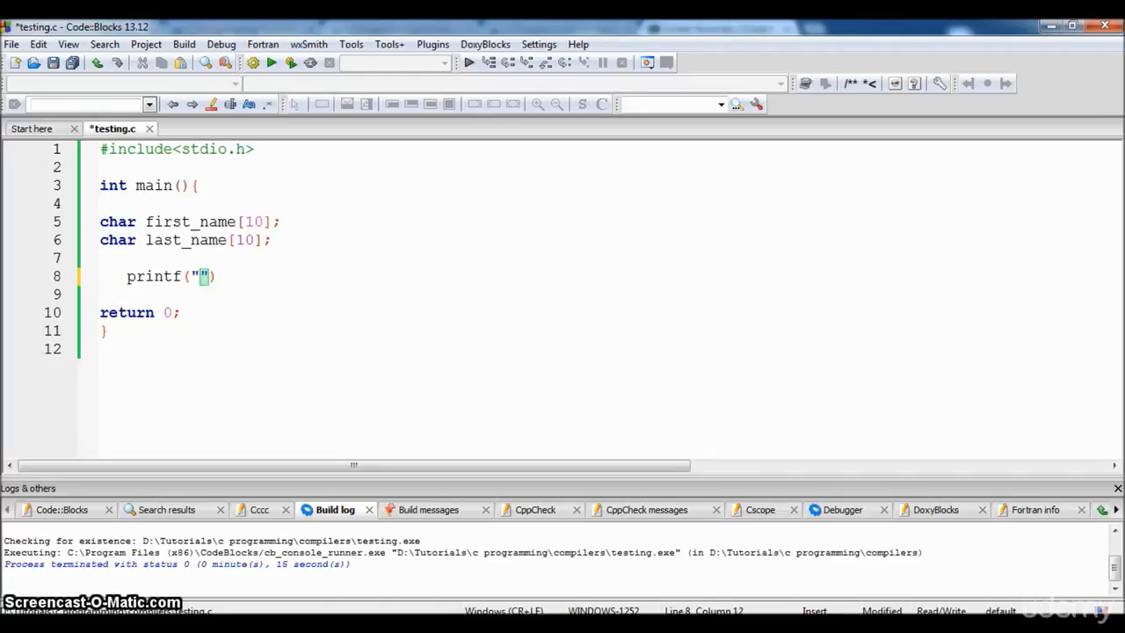
pyautogui.write('Enter the')
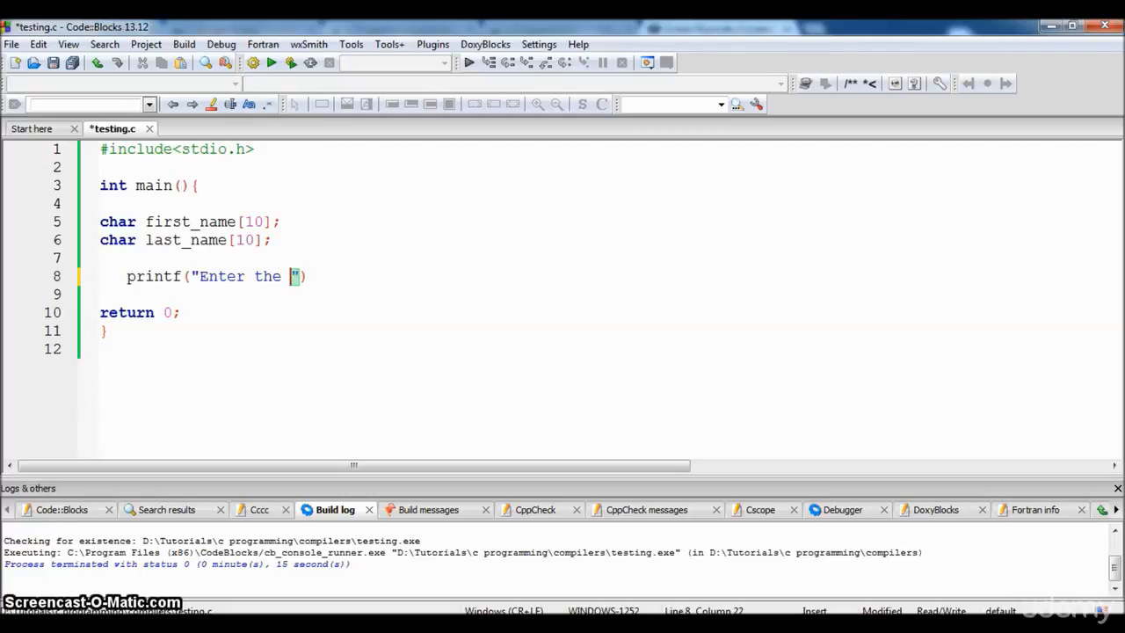
pyautogui.write('first name')
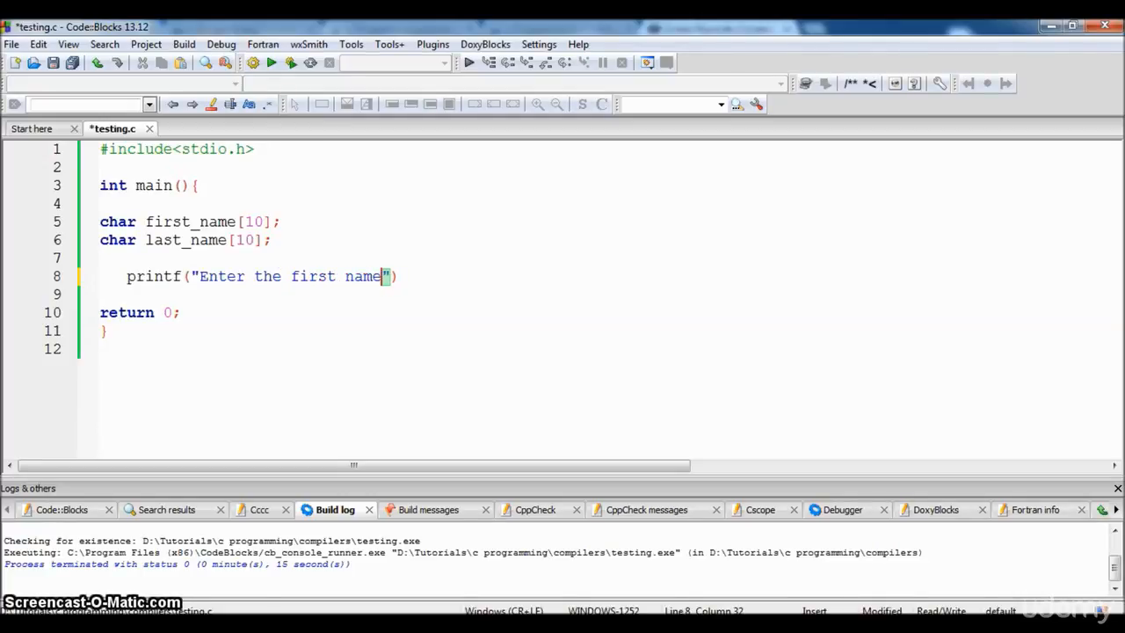
pyautogui.write('\\n')
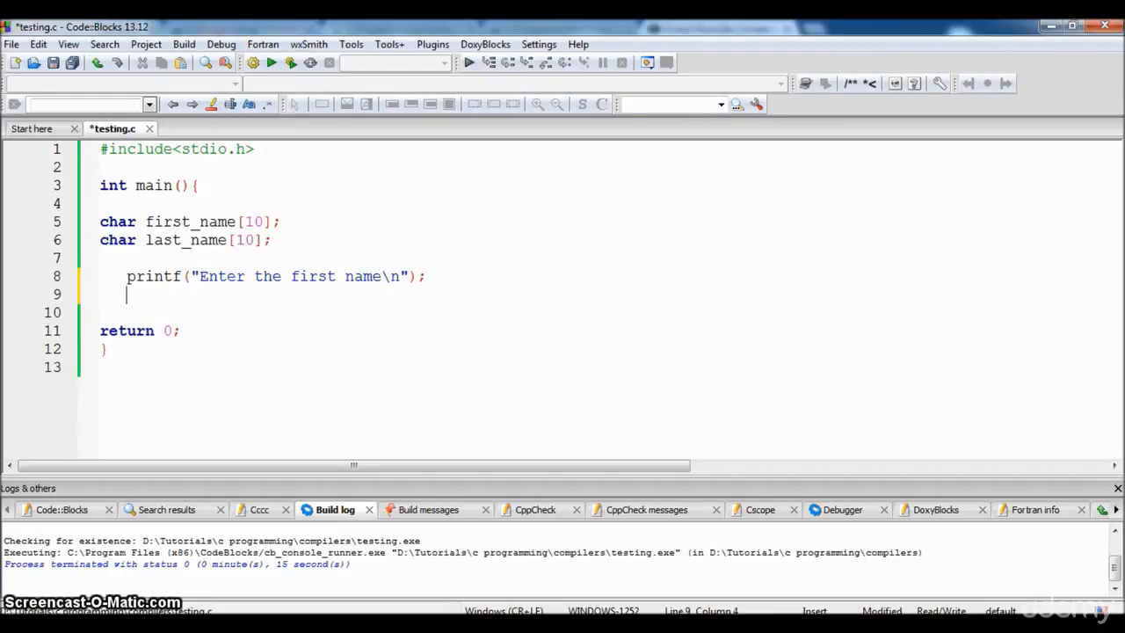
# Step: Read the first name with scanf("%s",&first_name); below the prompt
pyautogui.write('scanf("')
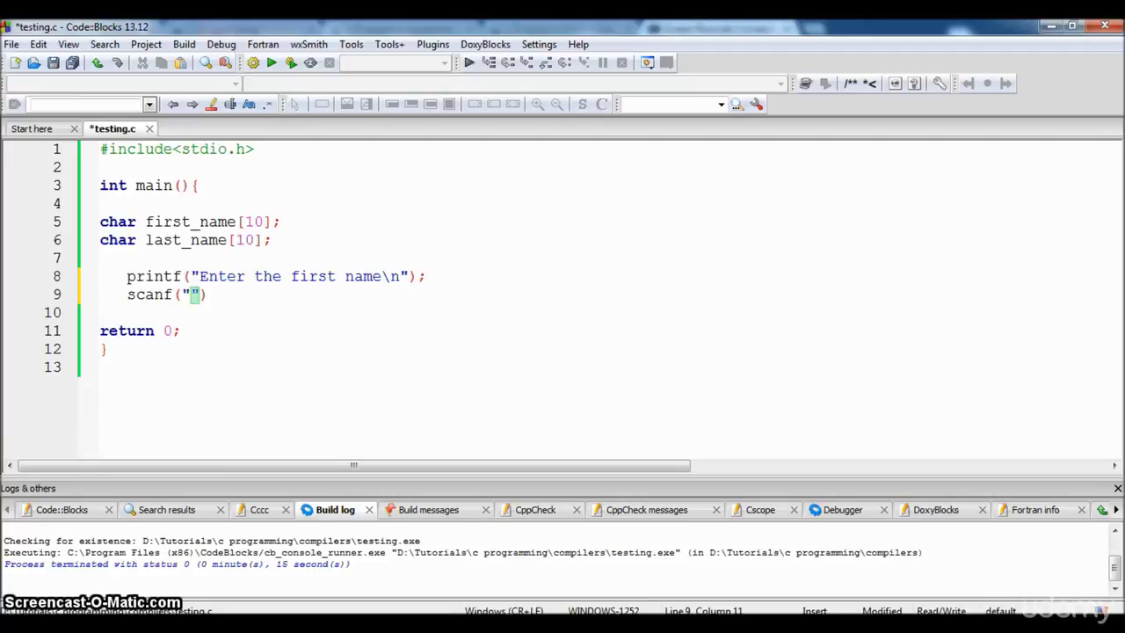
pyautogui.write('%s')
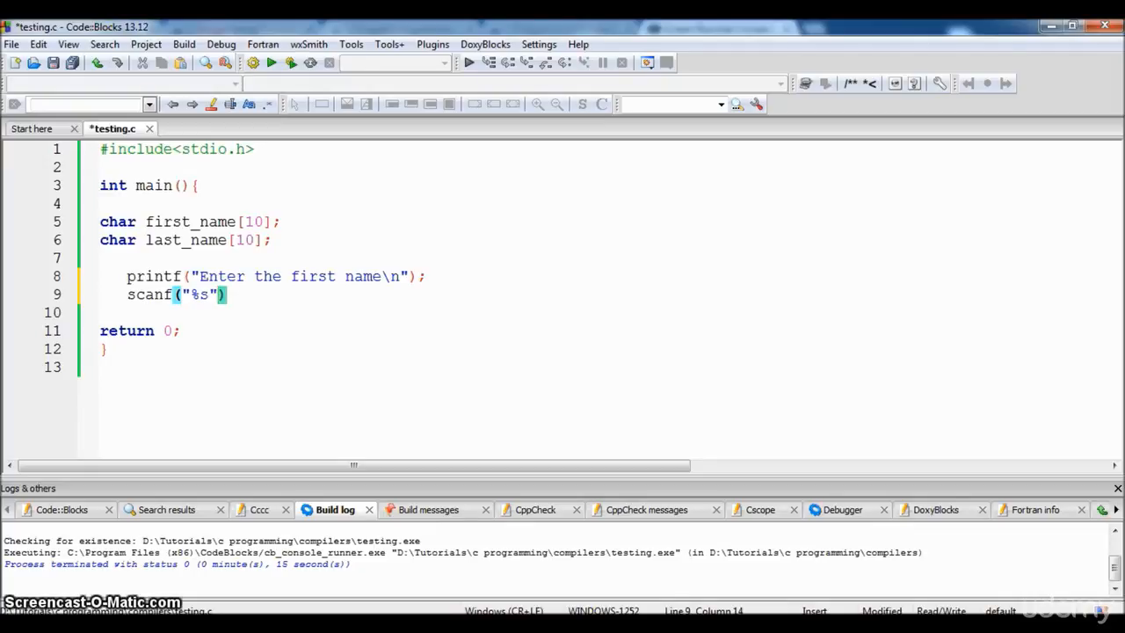
pyautogui.write(',')
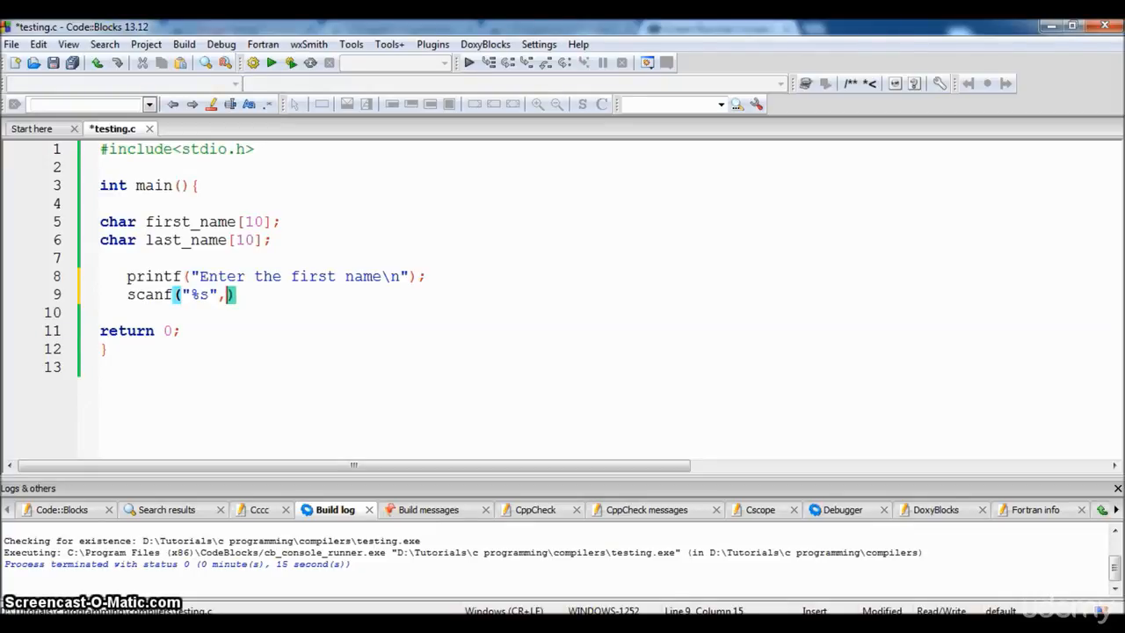
pyautogui.write('&')
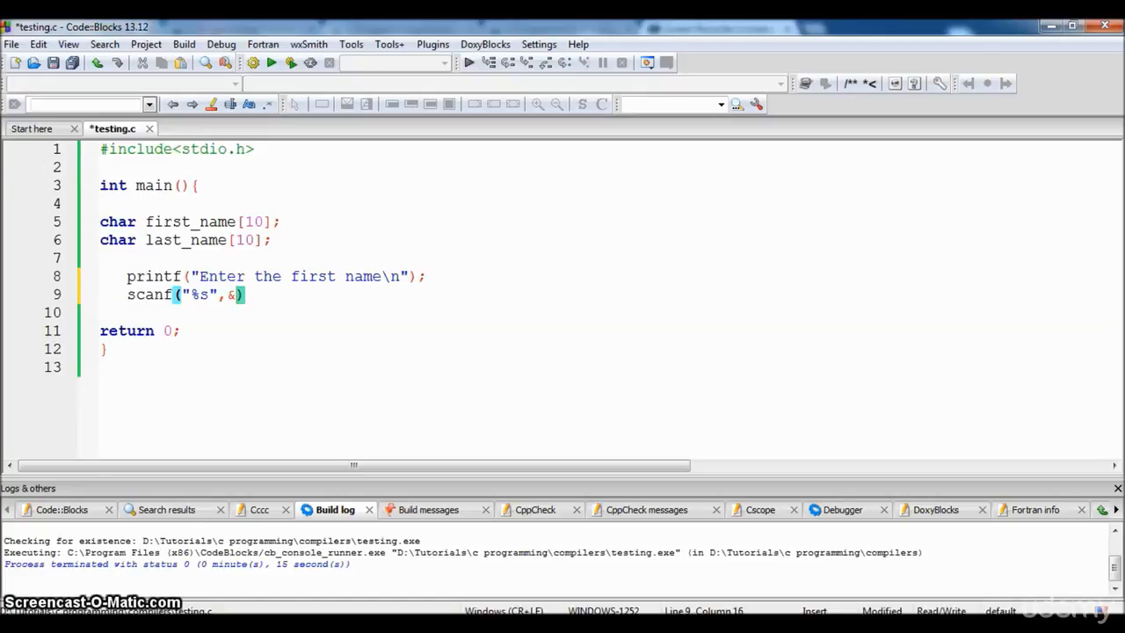
pyautogui.write('first')
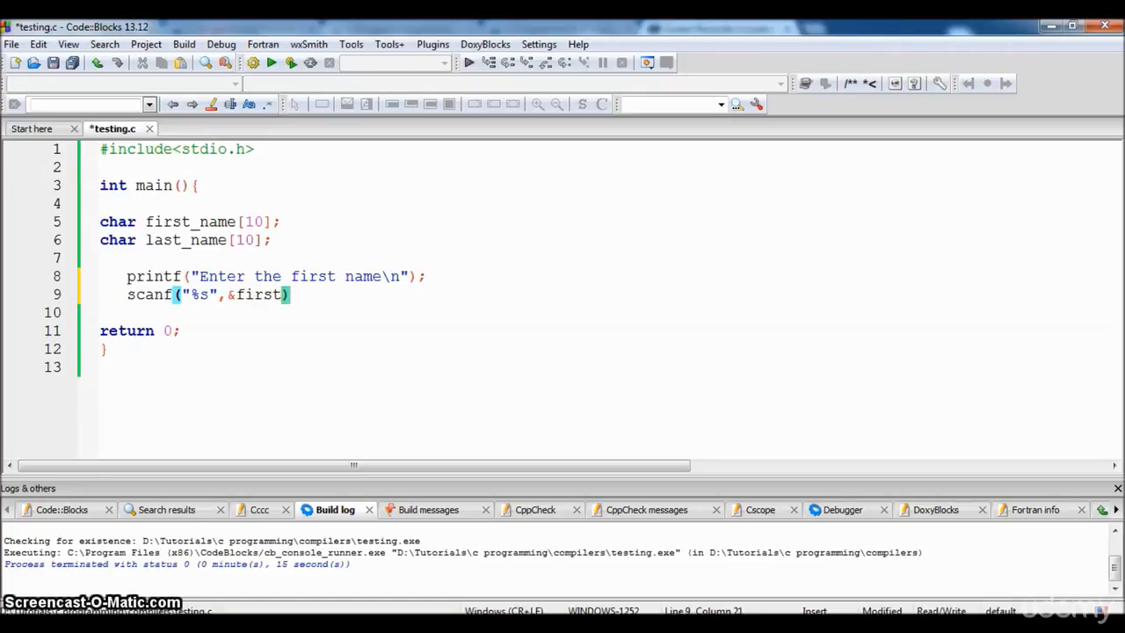
pyautogui.write('_')
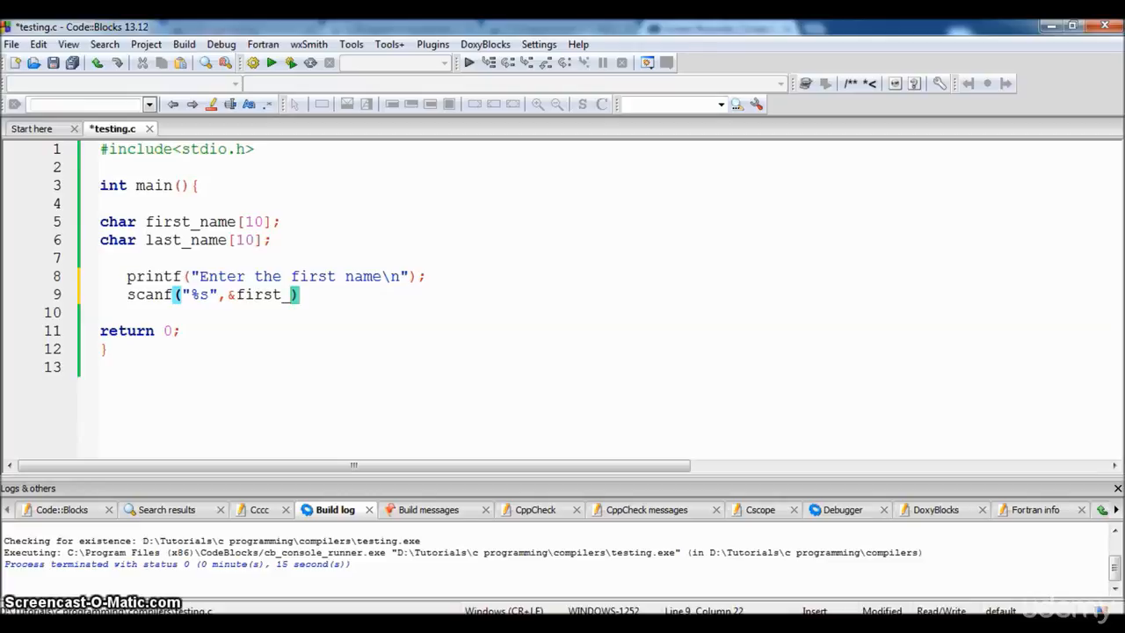
pyautogui.write('name')
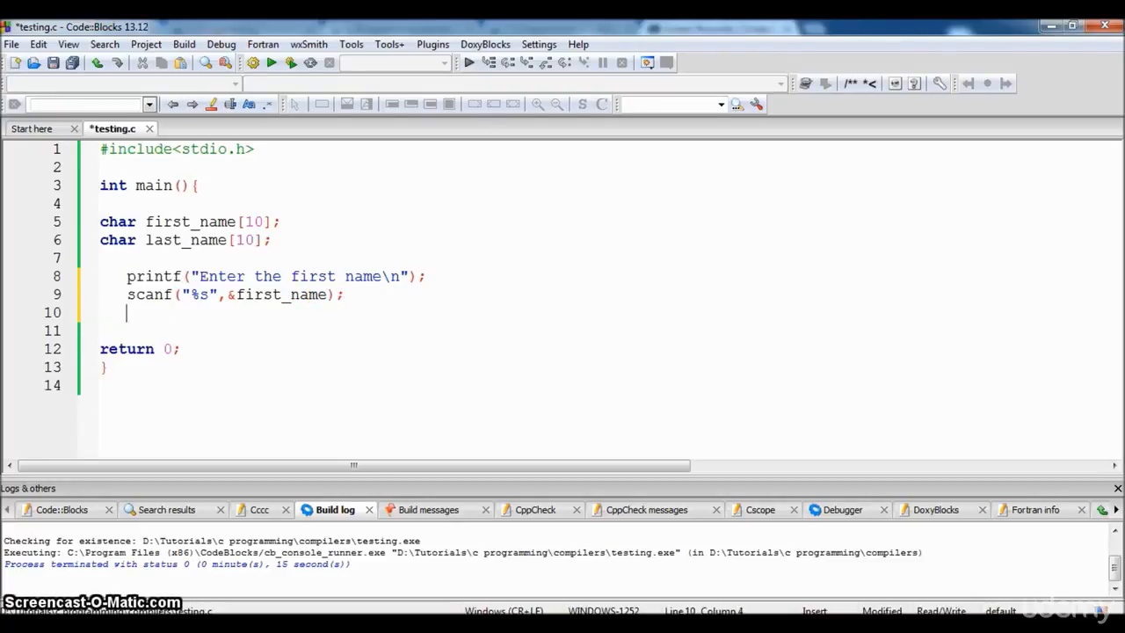
# Step: Add printf("Enter the last name\n"); and begin a scanf("%s" line beneath it
pyautogui.write('print')
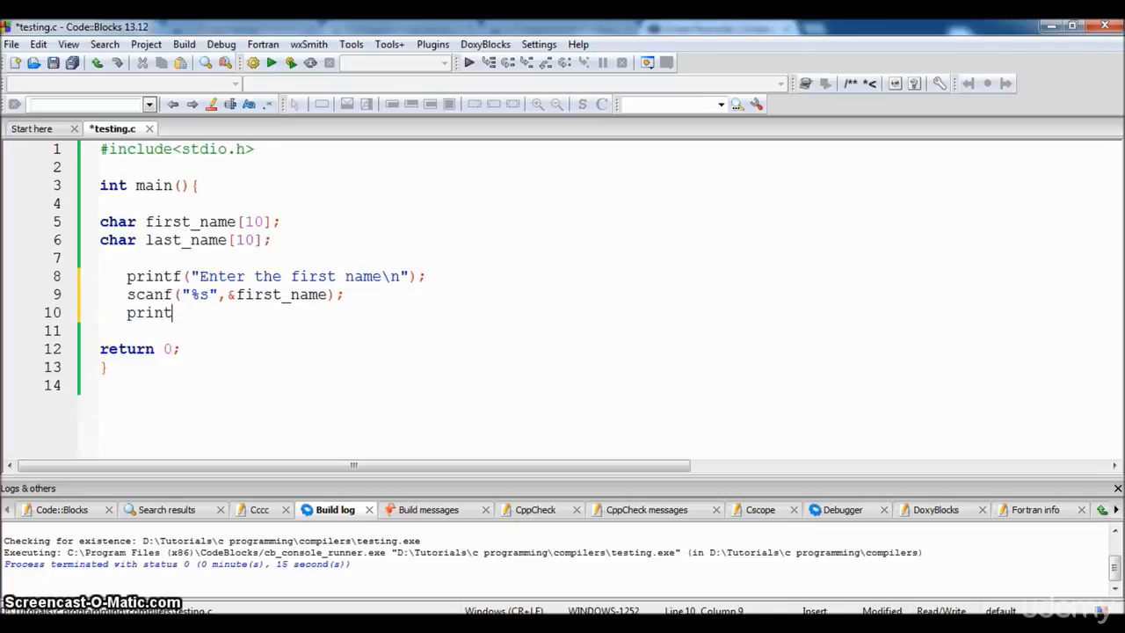
pyautogui.write('f()')
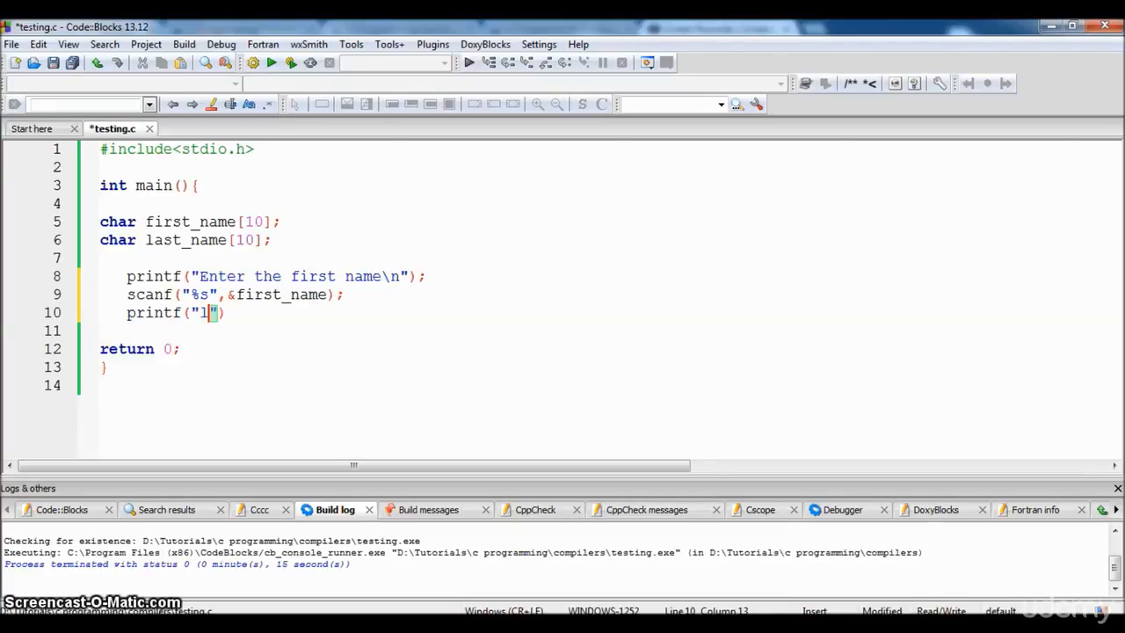
pyautogui.write('ast_')
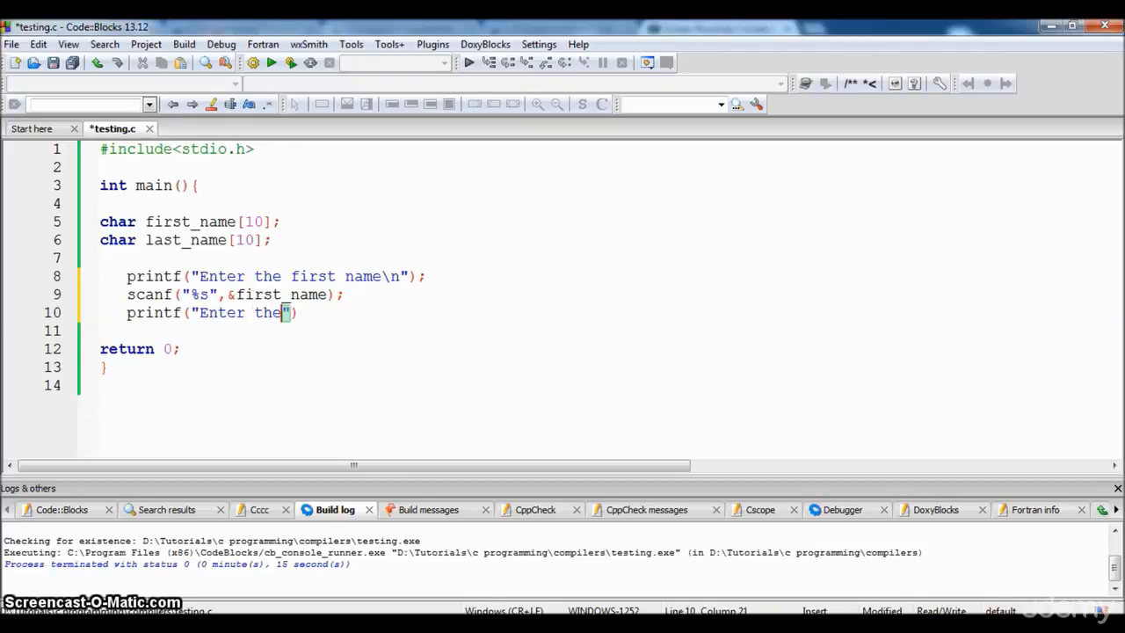
pyautogui.write('last ne')
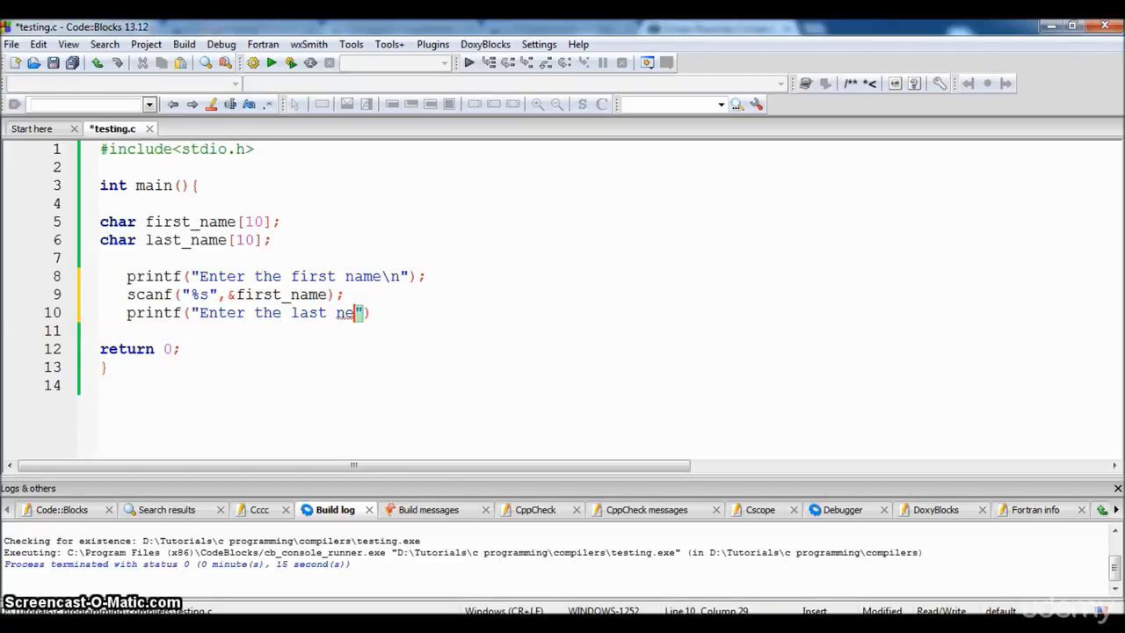
pyautogui.write('ame')
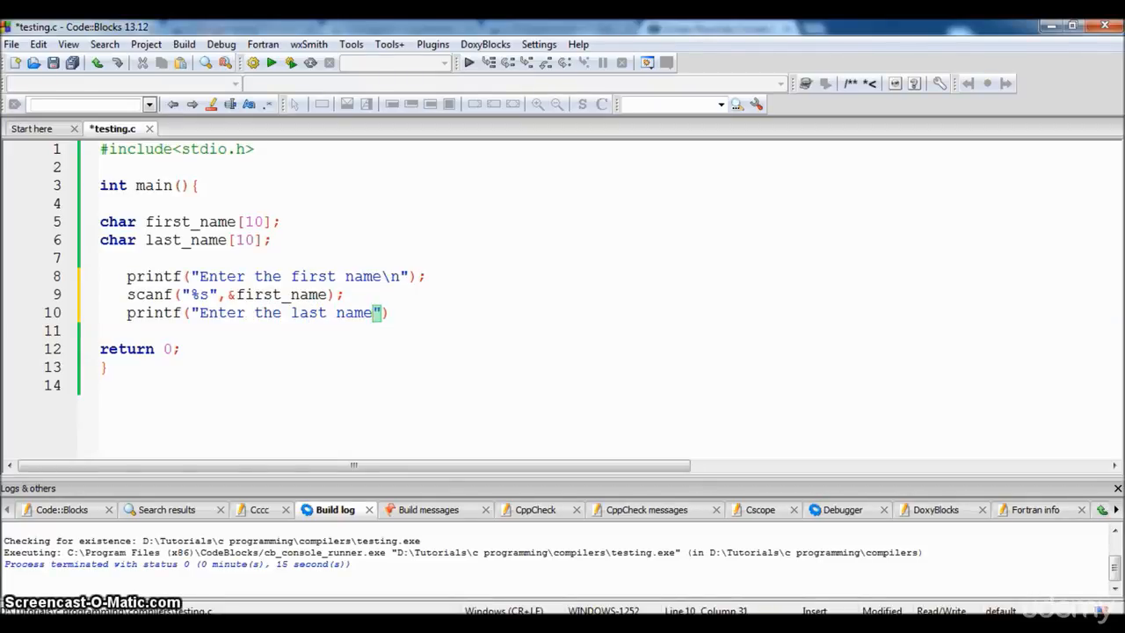
pyautogui.write('\\n')
pyautogui.click(598, 330)
pyautogui.write('scanf("%s')
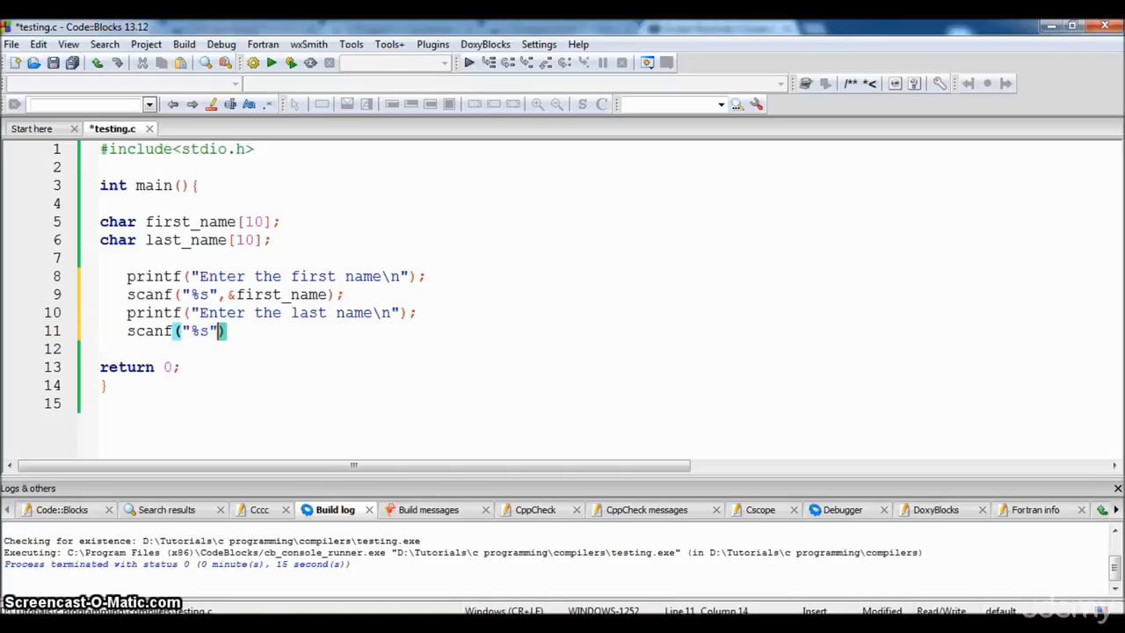
# Step: Complete scanf("%s", &last_name); and begin a printf on the next line
pyautogui.write(',')
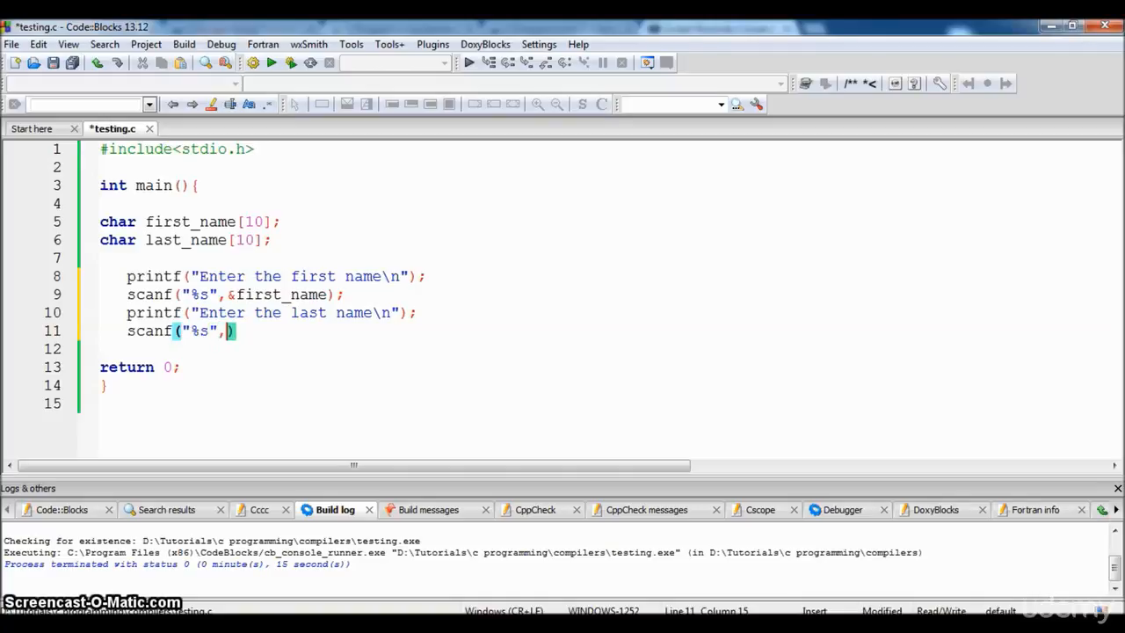
pyautogui.write('" "')
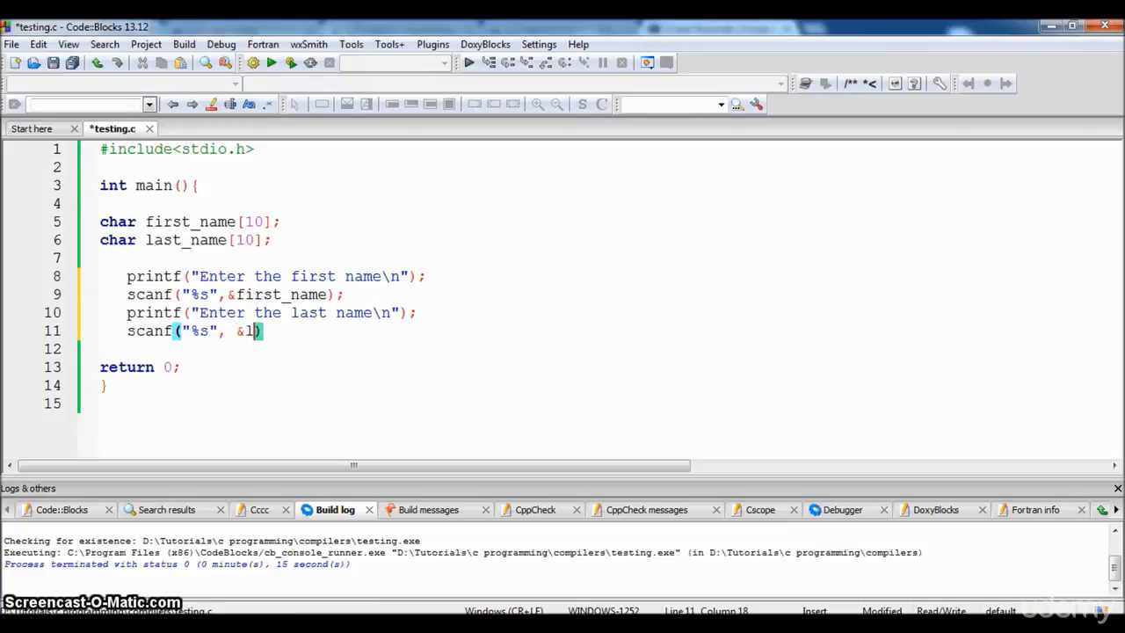
pyautogui.write('ast_')
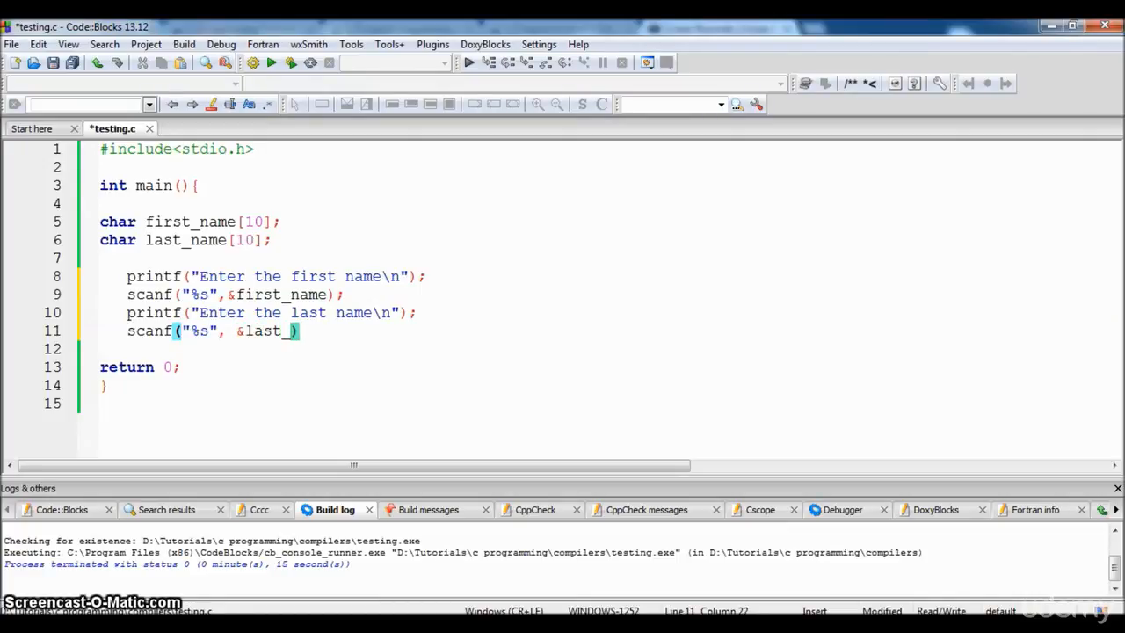
pyautogui.write('name')
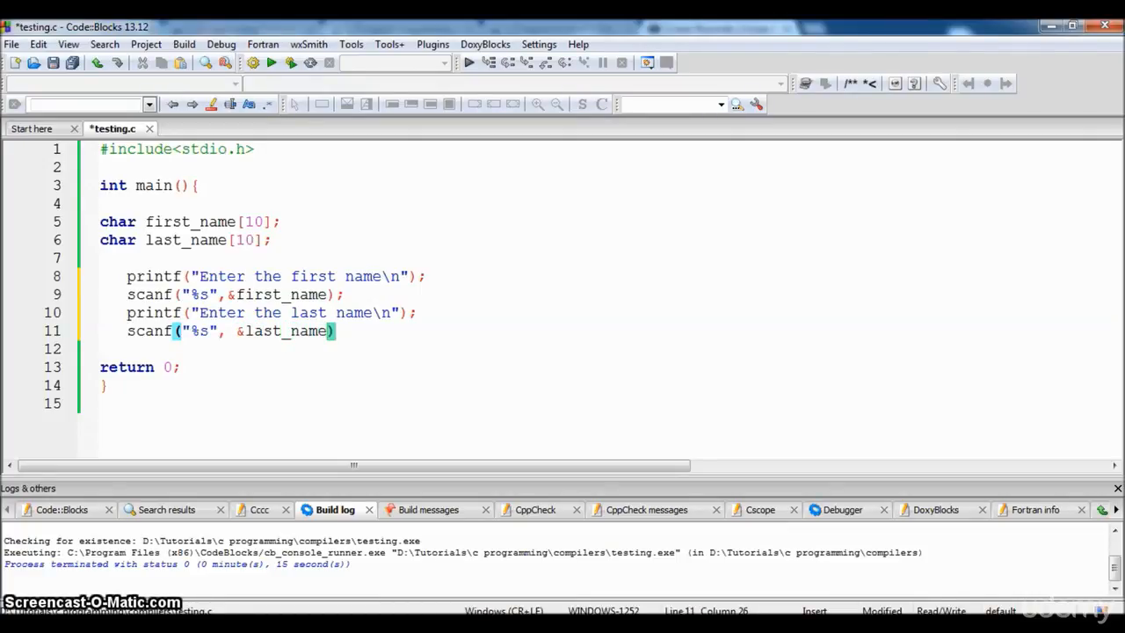
pyautogui.write(';')
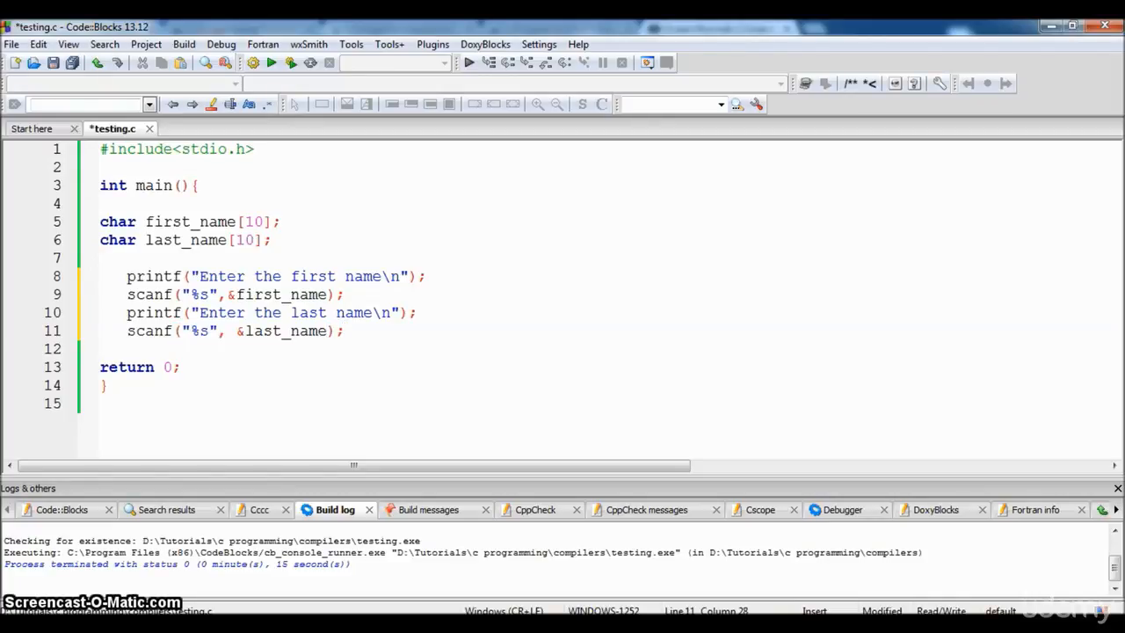
pyautogui.write('printf')
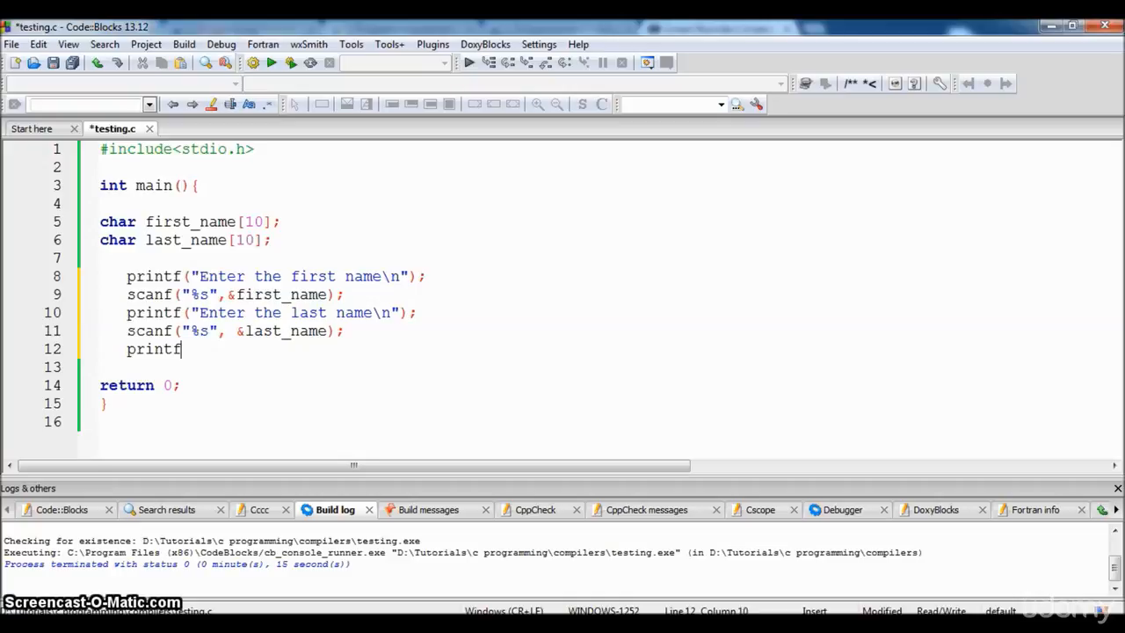
# Step: Write the final printf format string "The name of the person is %s %s"
pyautogui.write('()')
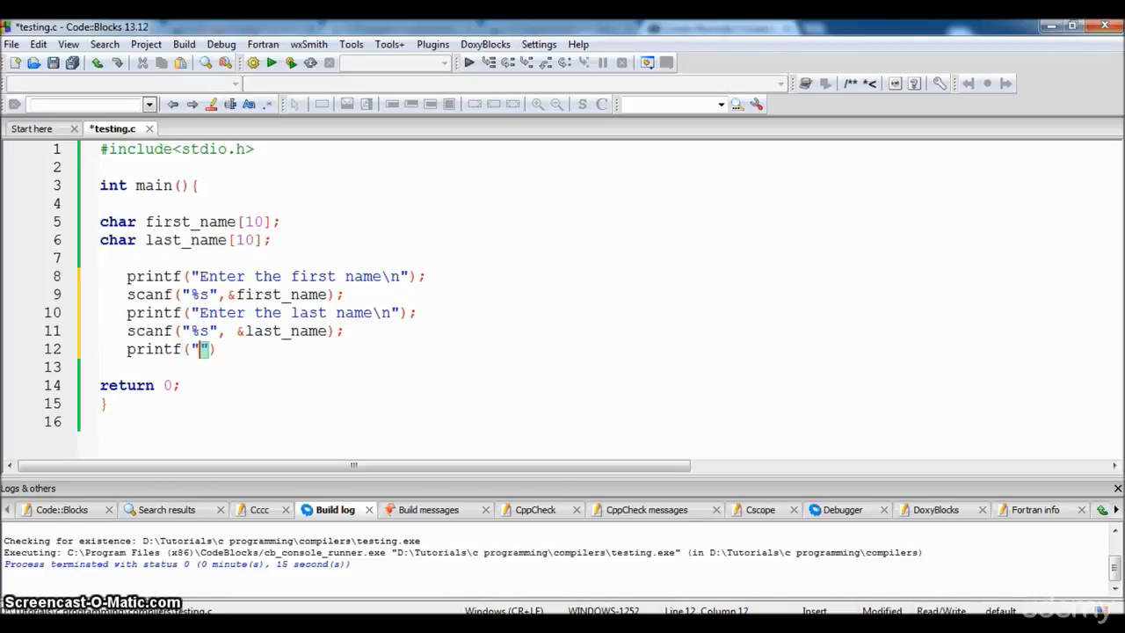
pyautogui.write('The name of the p')
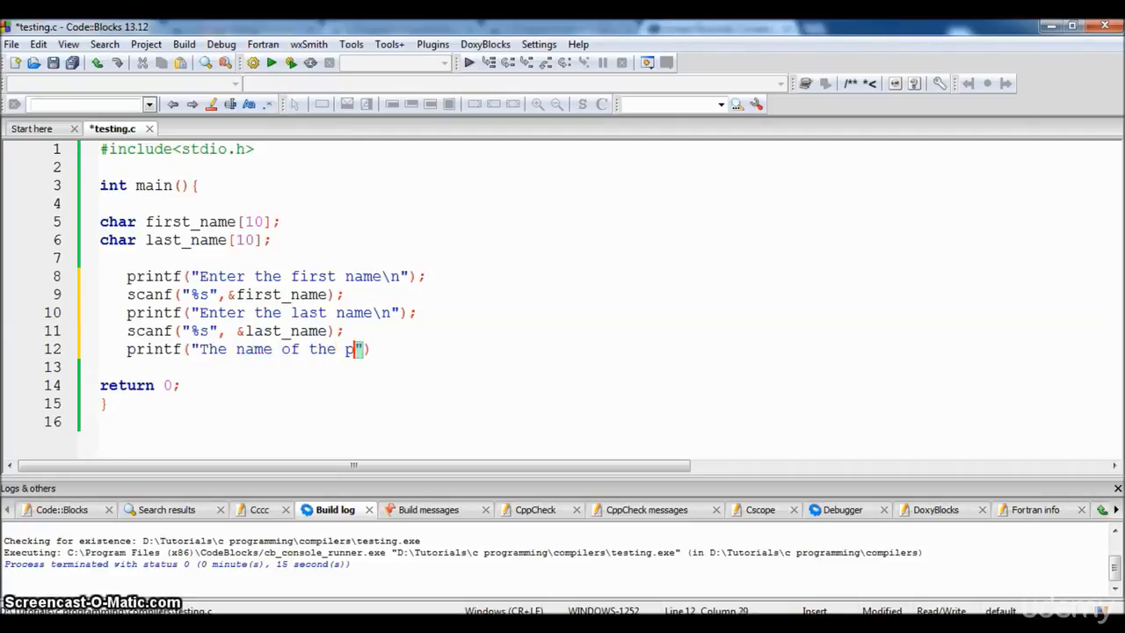
pyautogui.write('erson is')
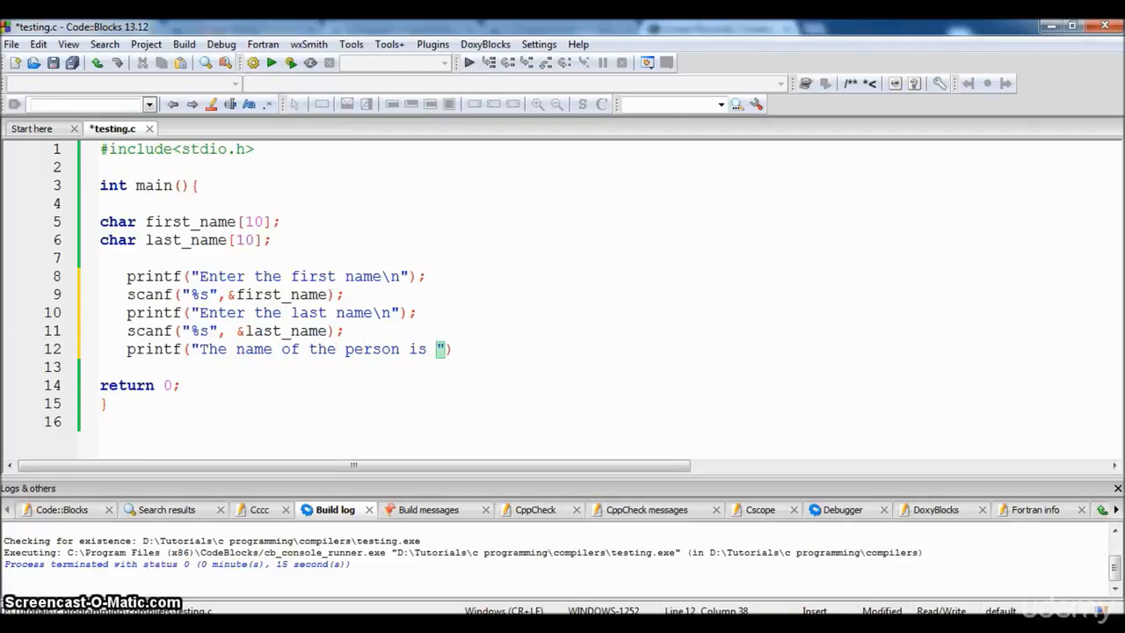
pyautogui.write('%')
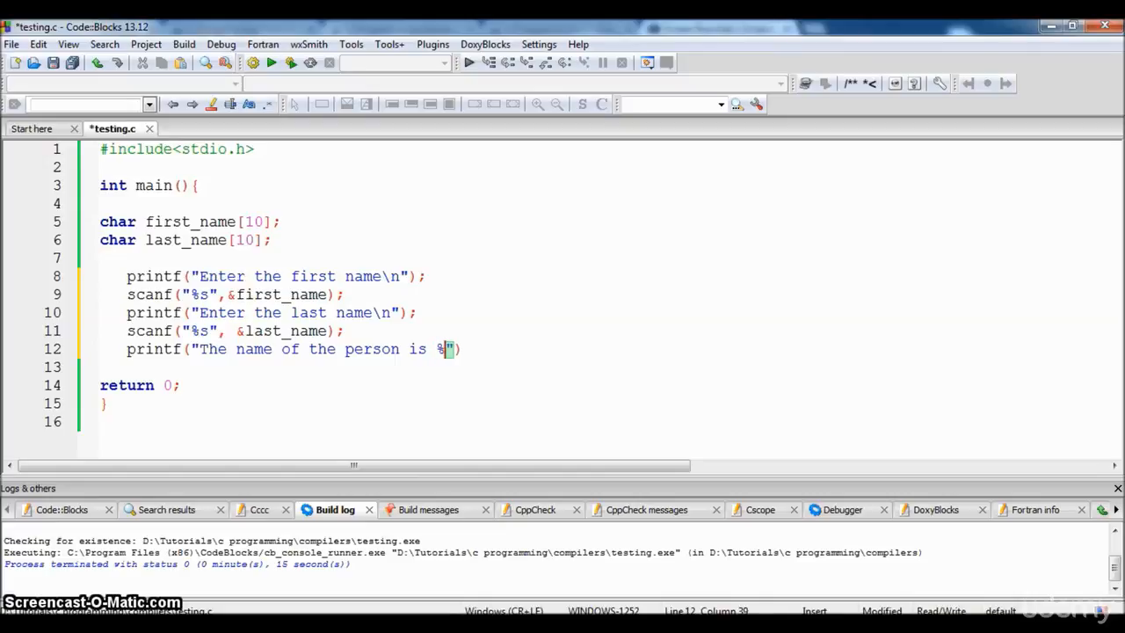
pyautogui.write('s')
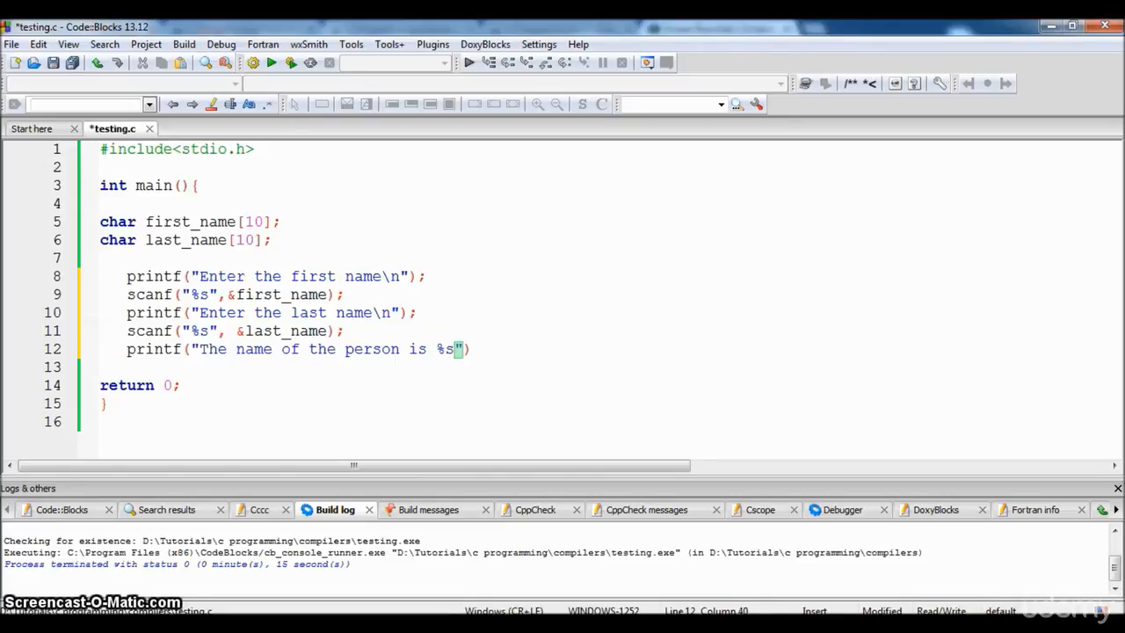
pyautogui.write('%')
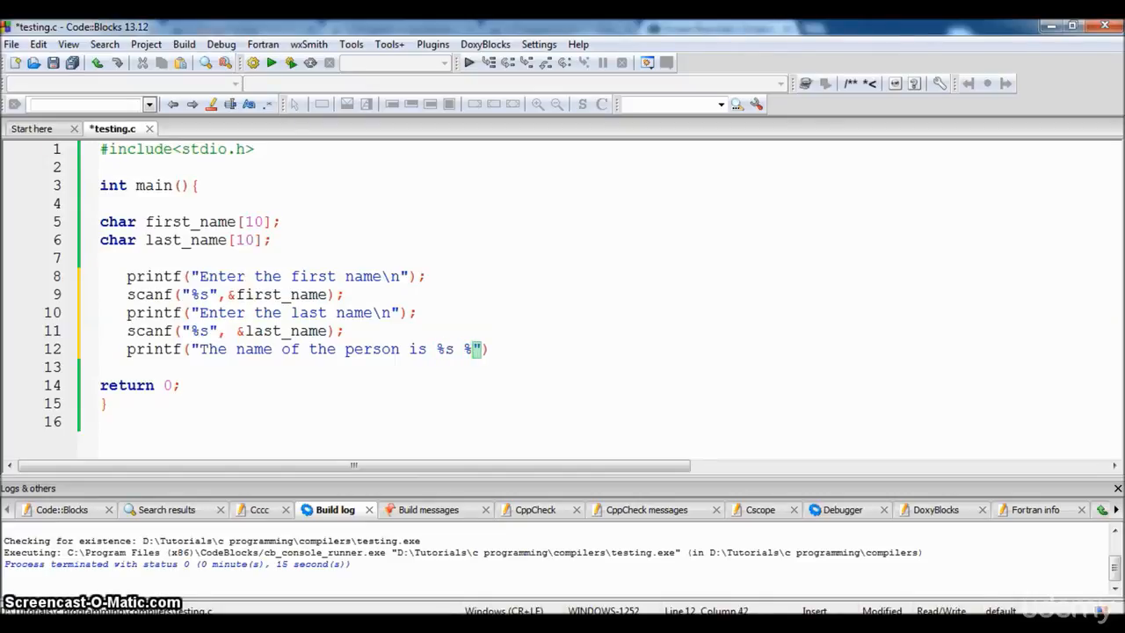
pyautogui.write('s"')
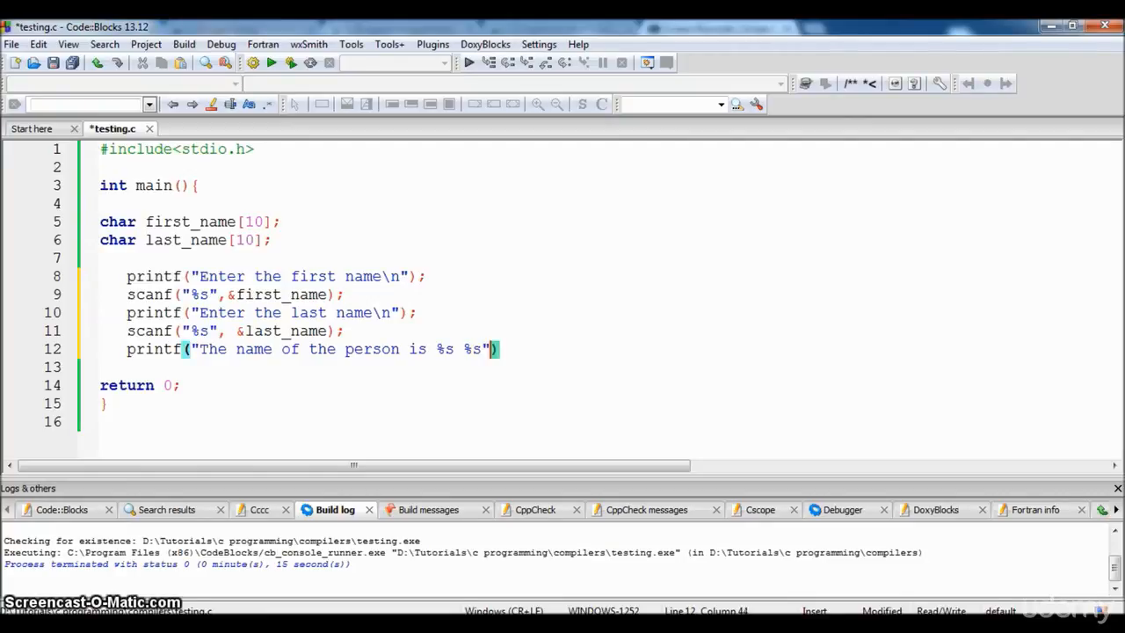
# Step: Pass first_name and last_name to the printf and compile testing.c
pyautogui.write(',first_na')
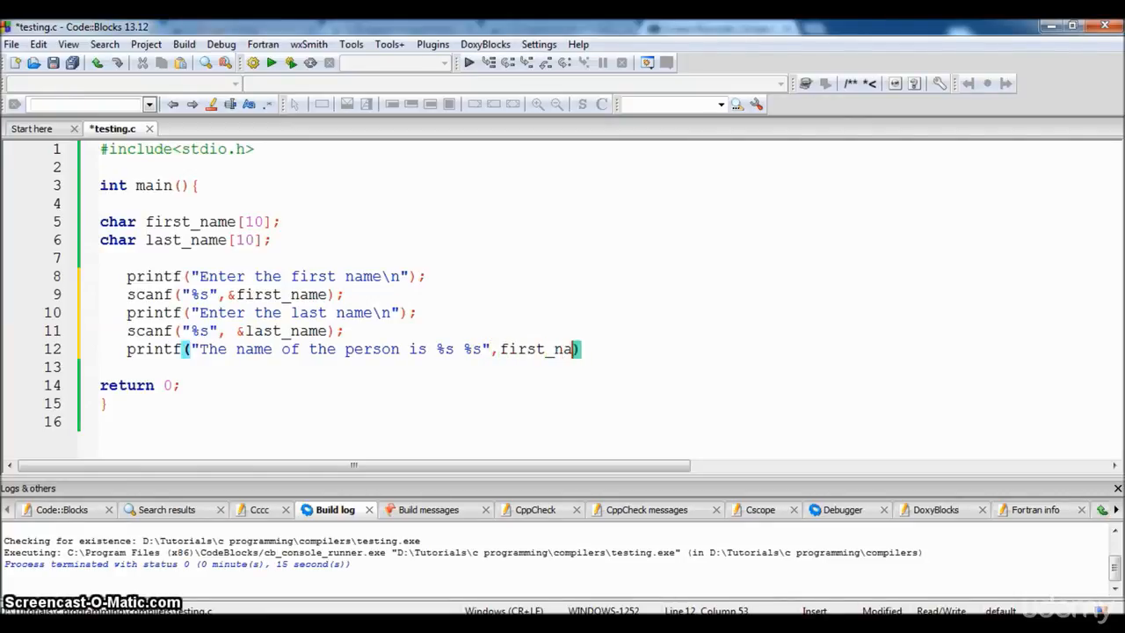
pyautogui.write('me,')
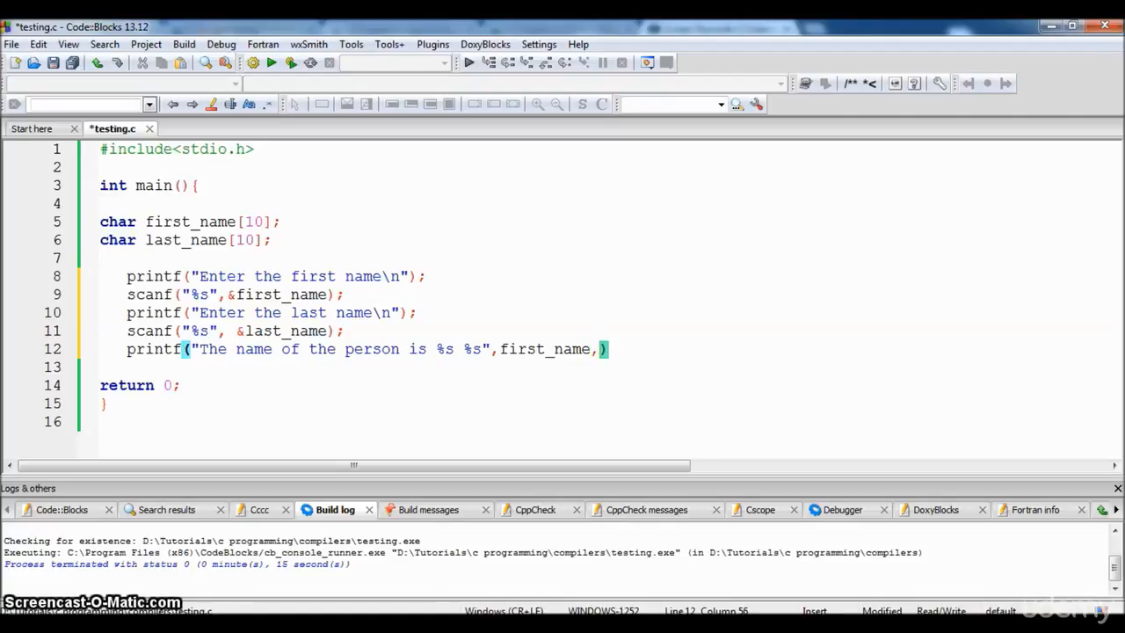
pyautogui.write('last')
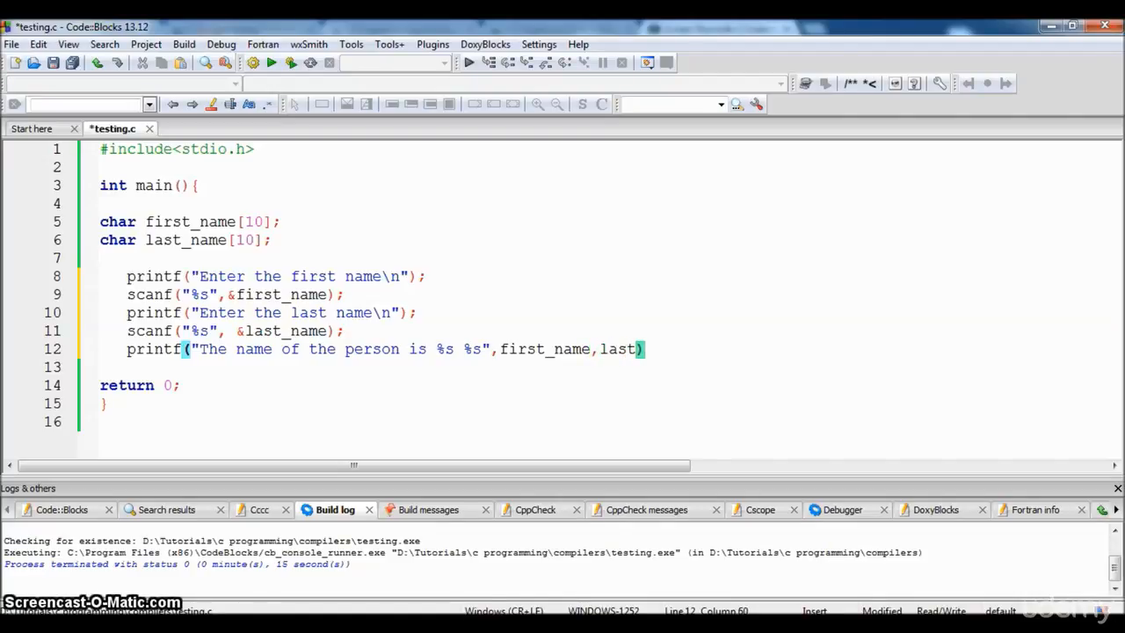
pyautogui.write('_name')
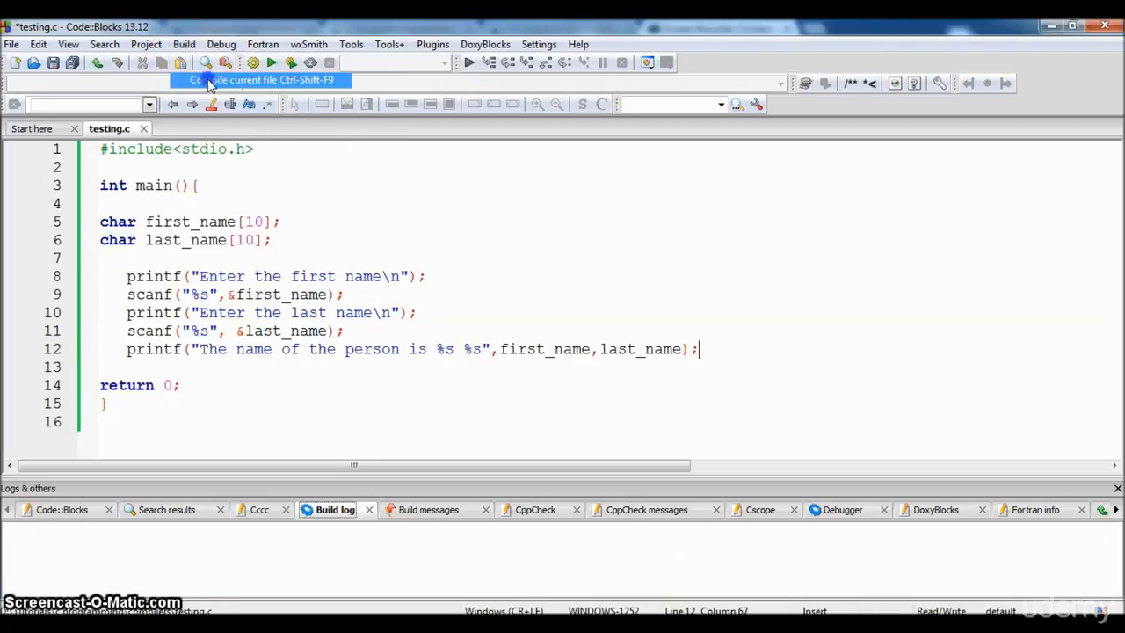
pyautogui.click(253, 62)
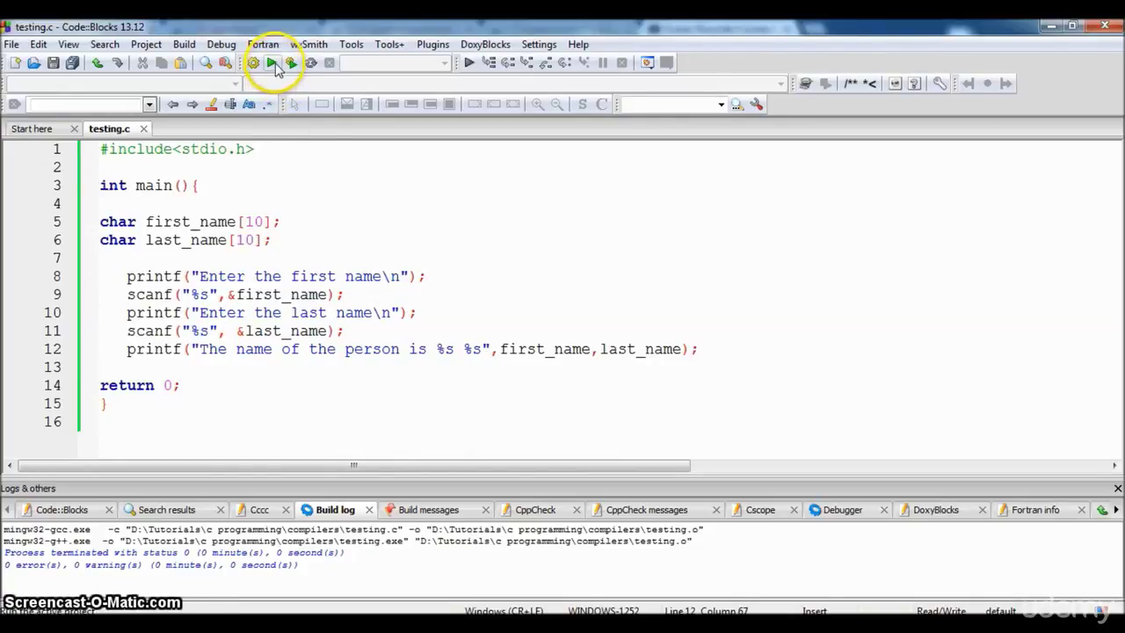
# Step: Run the program and enter steve and jobs as the two names
pyautogui.click(279, 64)
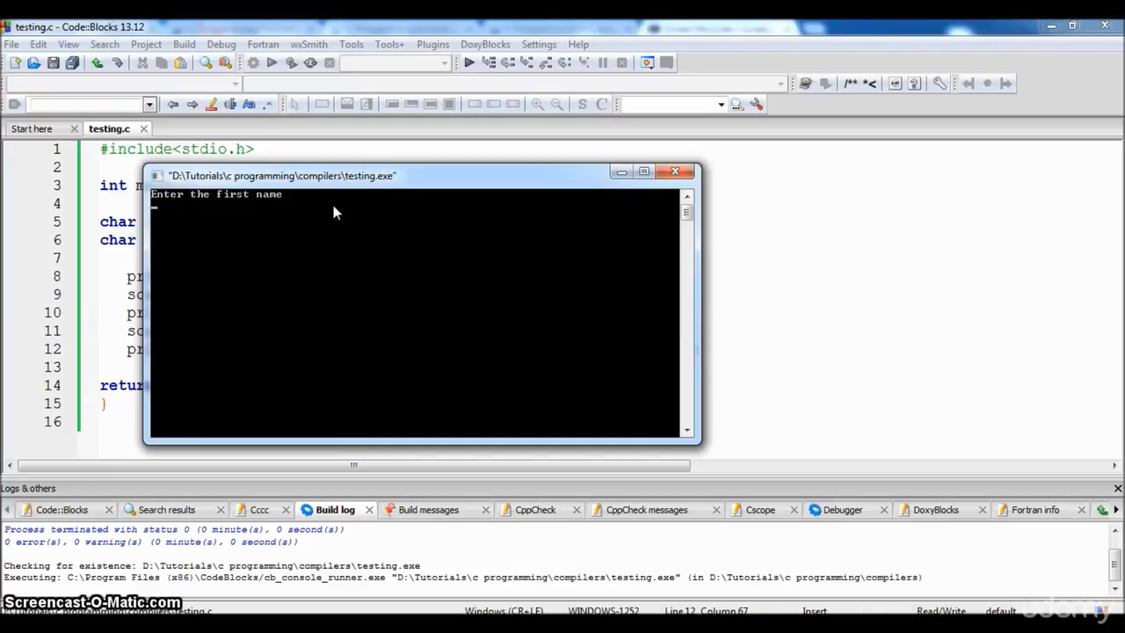
pyautogui.write('steve')
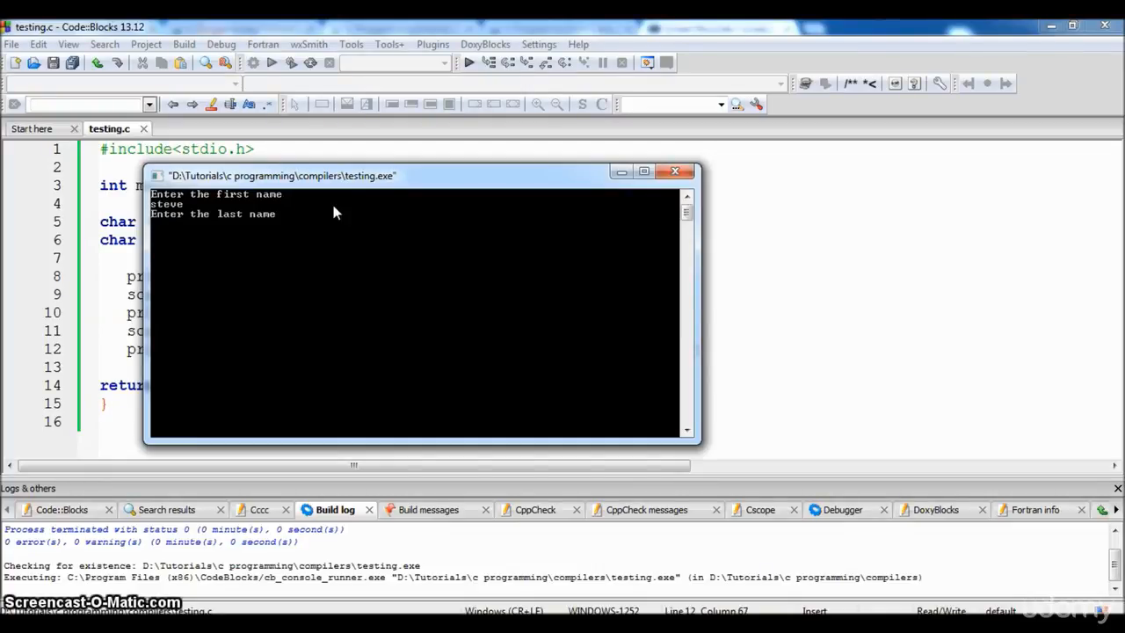
pyautogui.write('jobs')
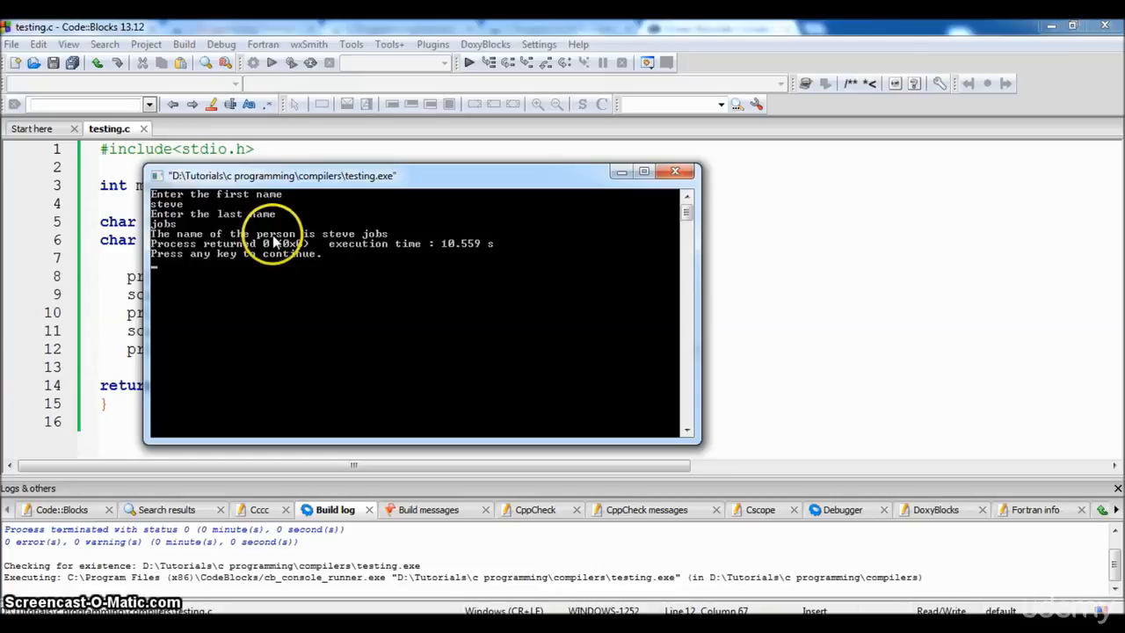
pyautogui.moveTo(455, 243)
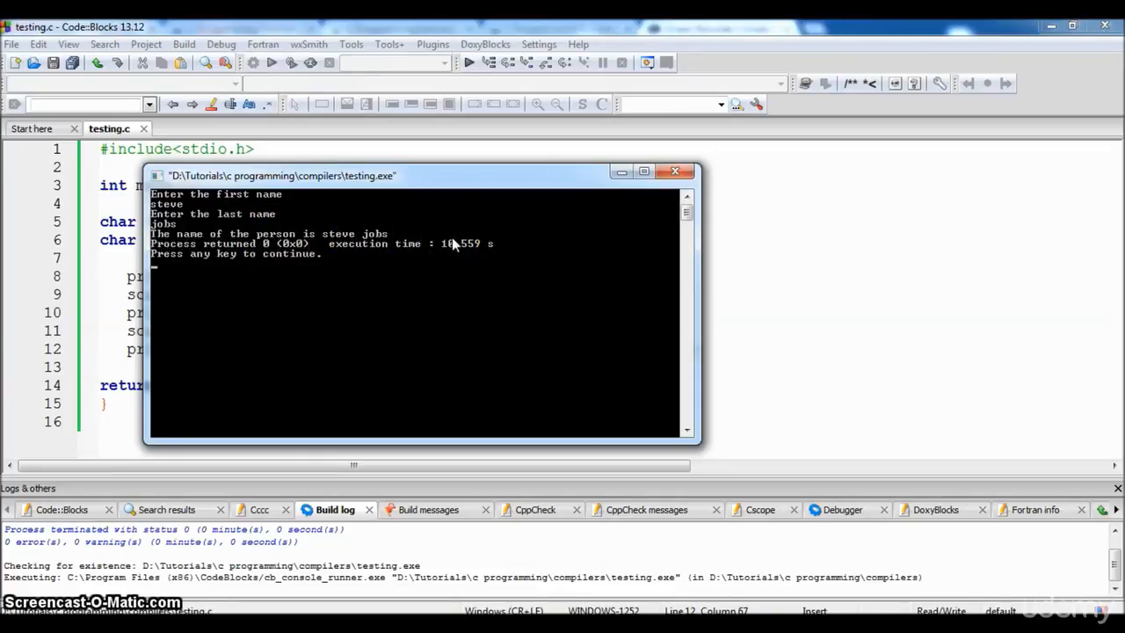